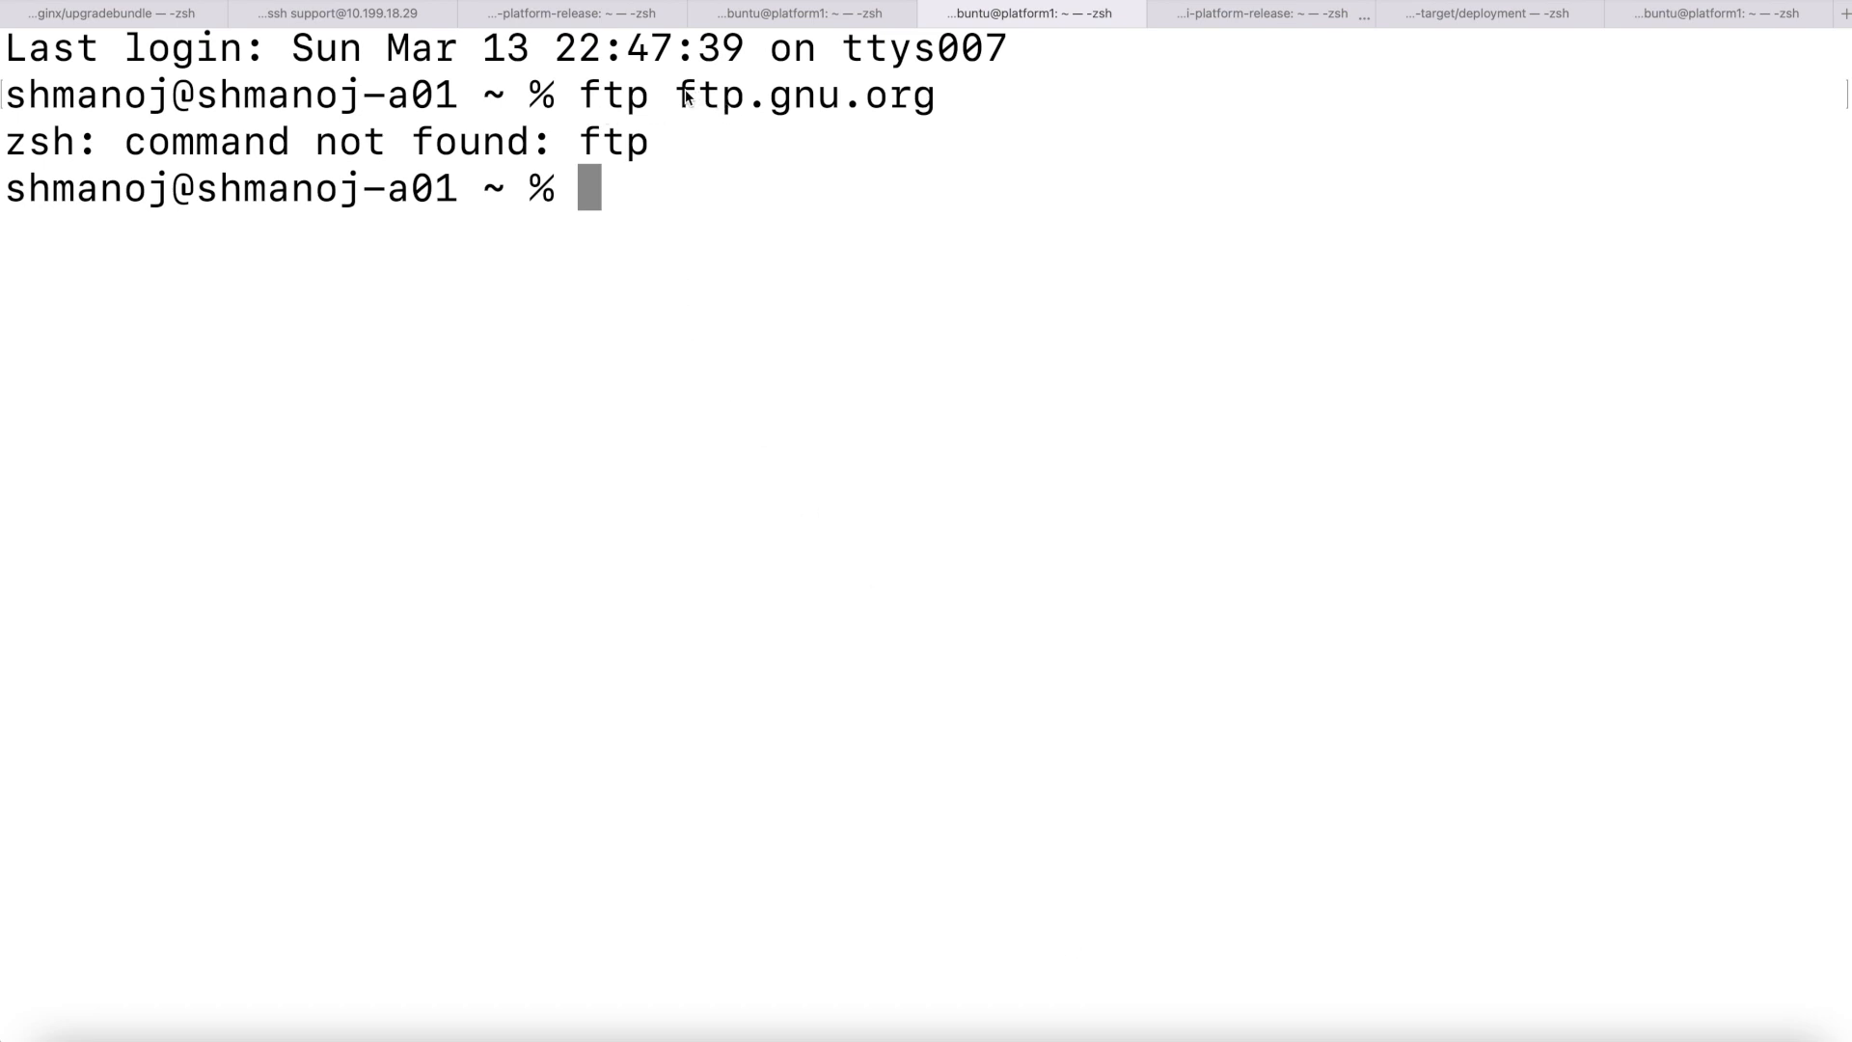
# Select the ftp.gnu.org host name from the failed 'command not found' line.
pyautogui.doubleClick(802, 97)
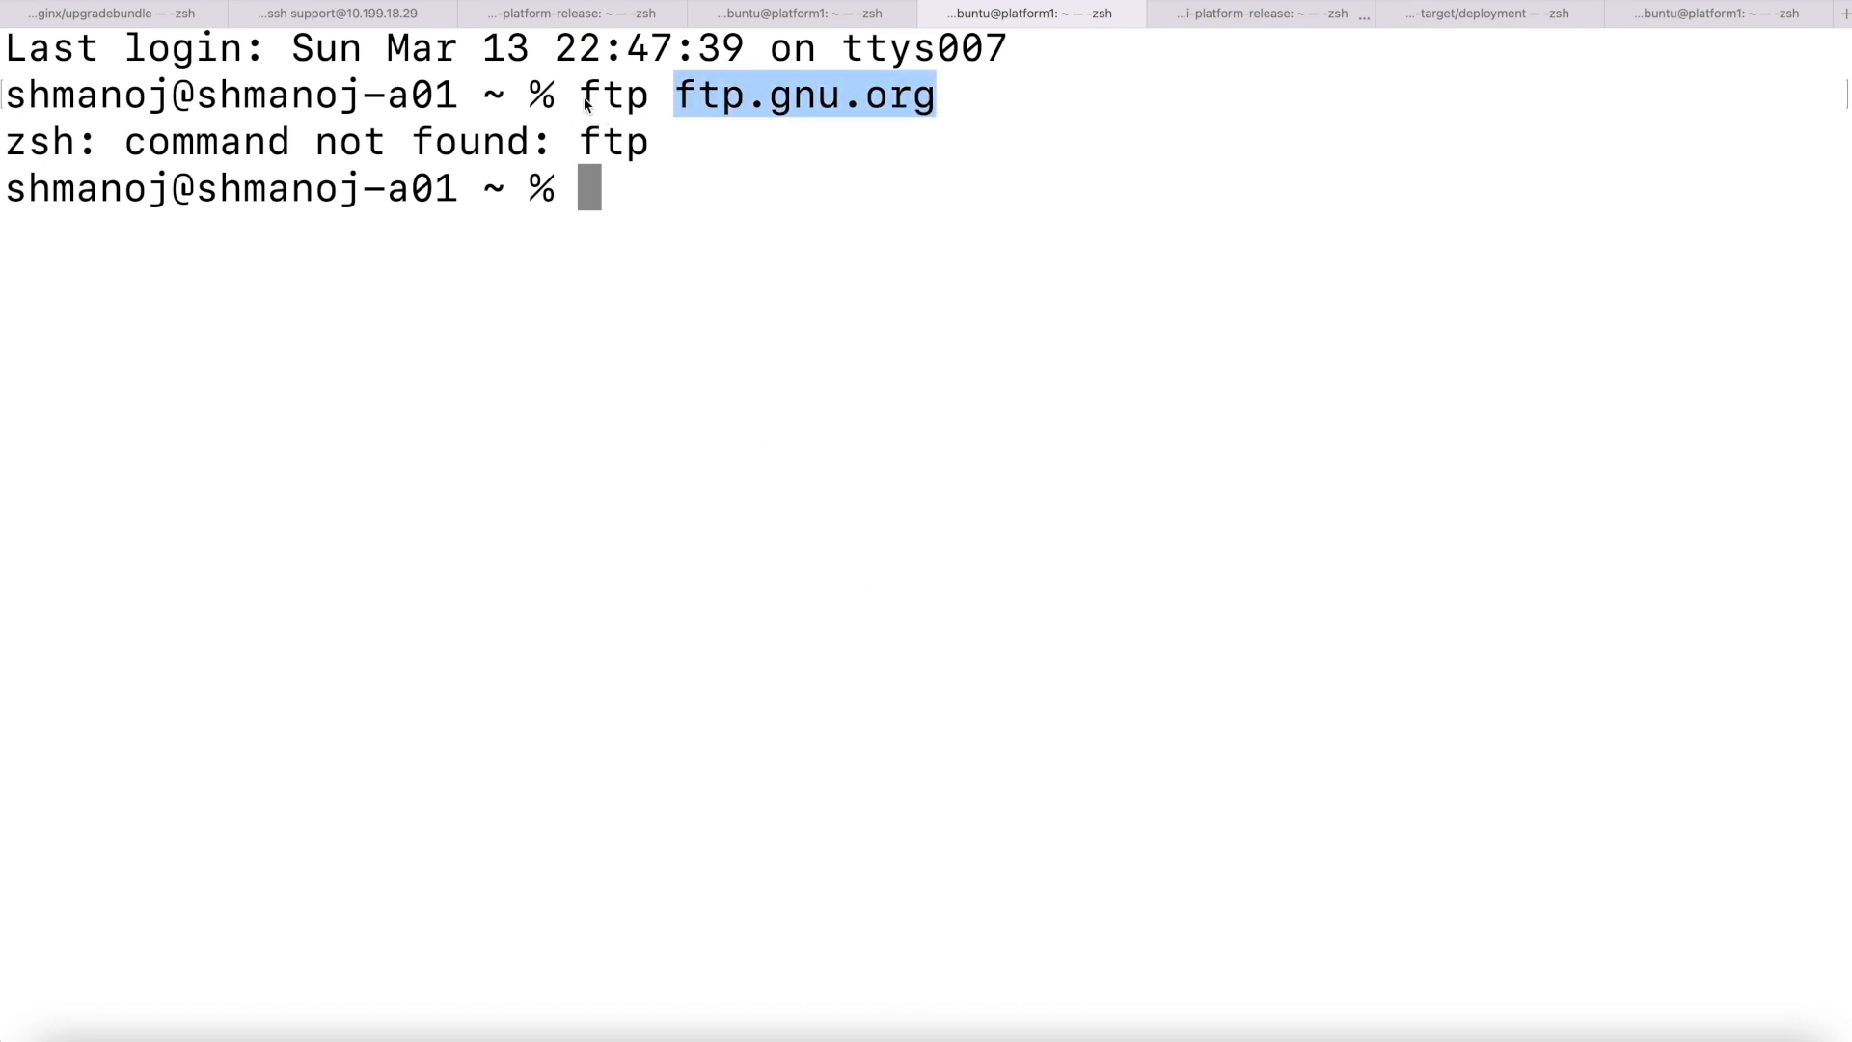
pyautogui.doubleClick(614, 95)
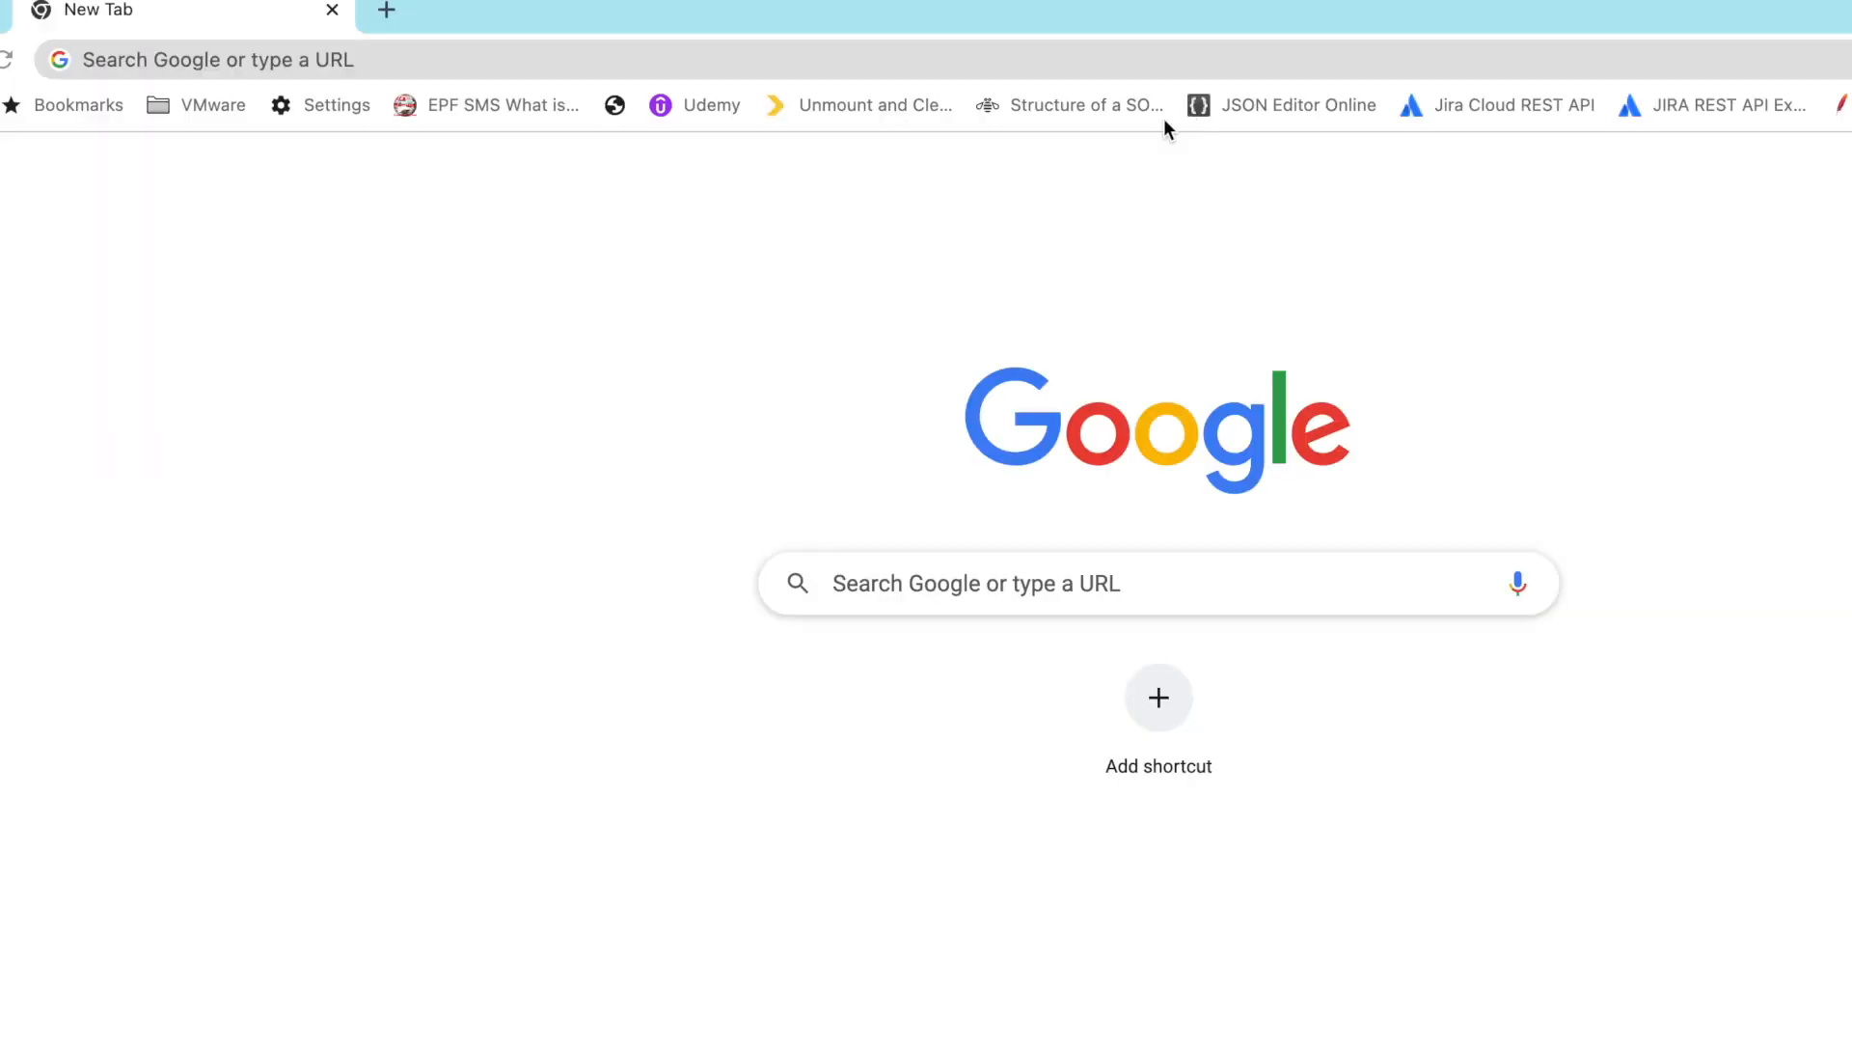
# Enter ftp://ftp.gnu.org in the new Chrome tab's address bar.
pyautogui.write('ftp ftp.gnu.org')
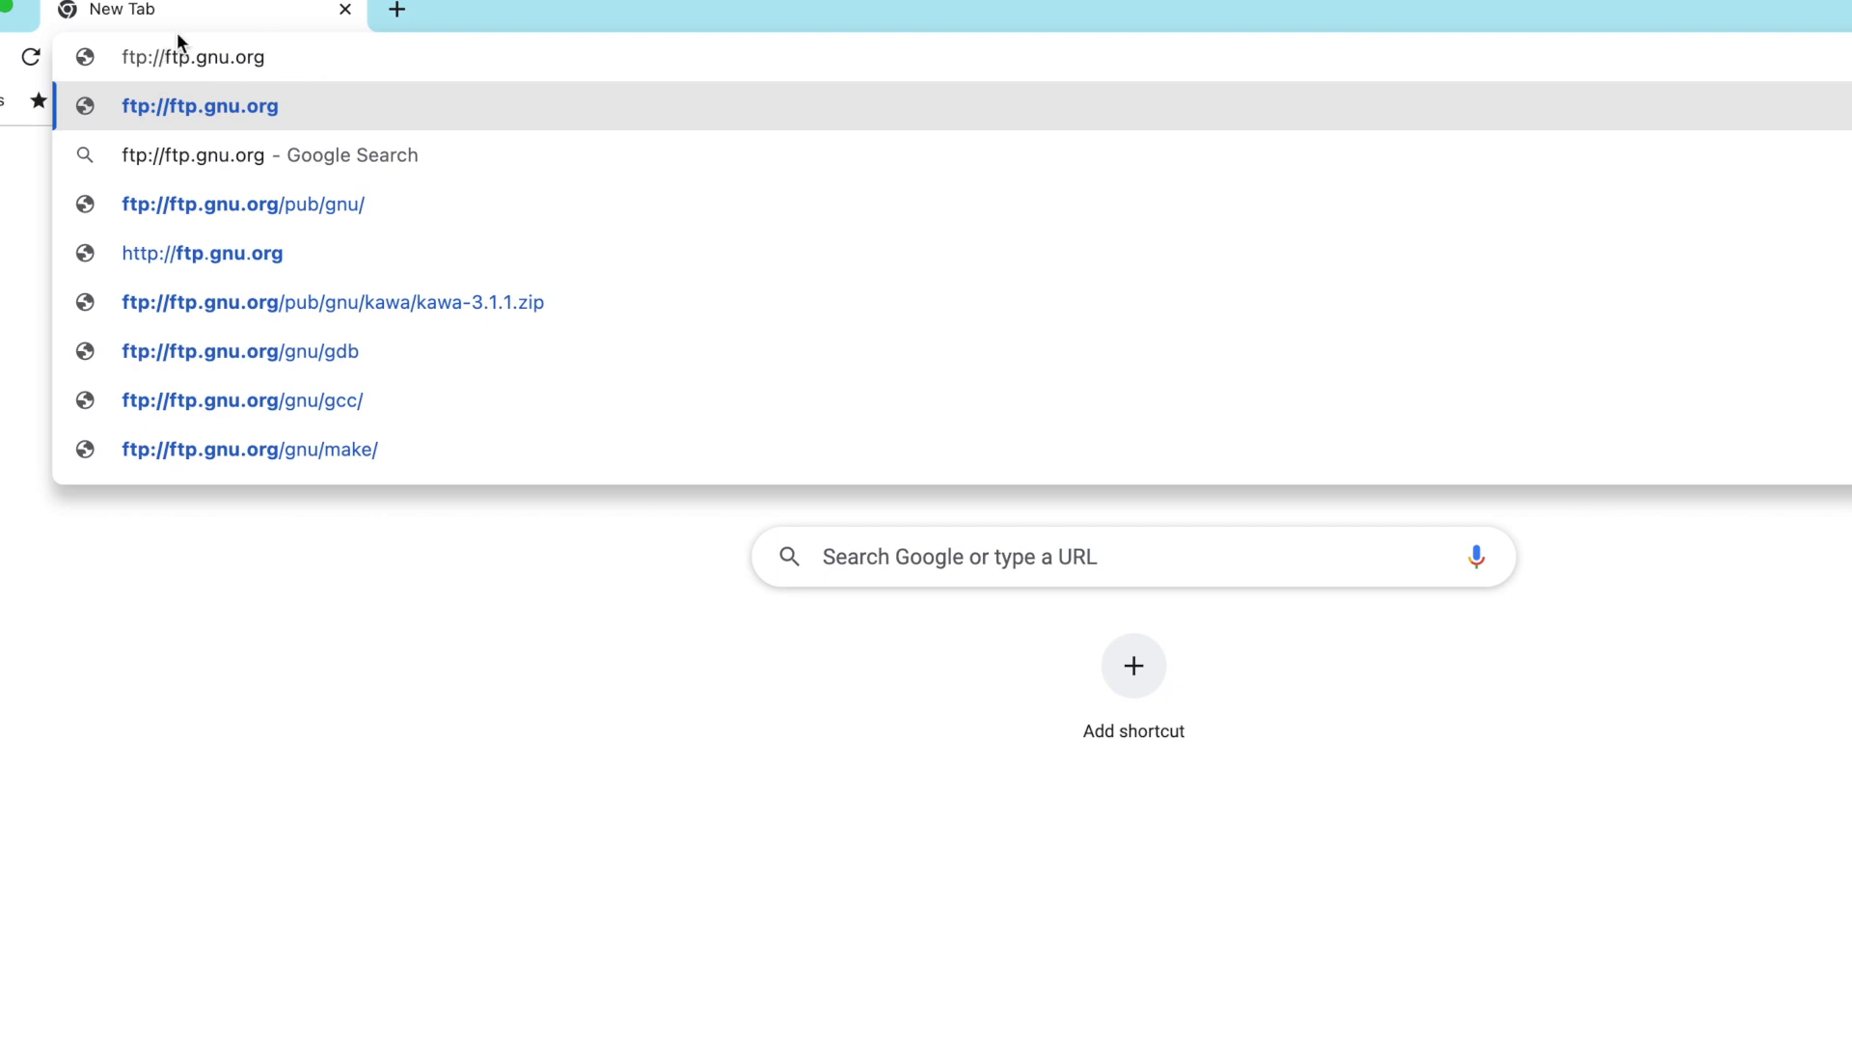
pyautogui.moveTo(303, 87)
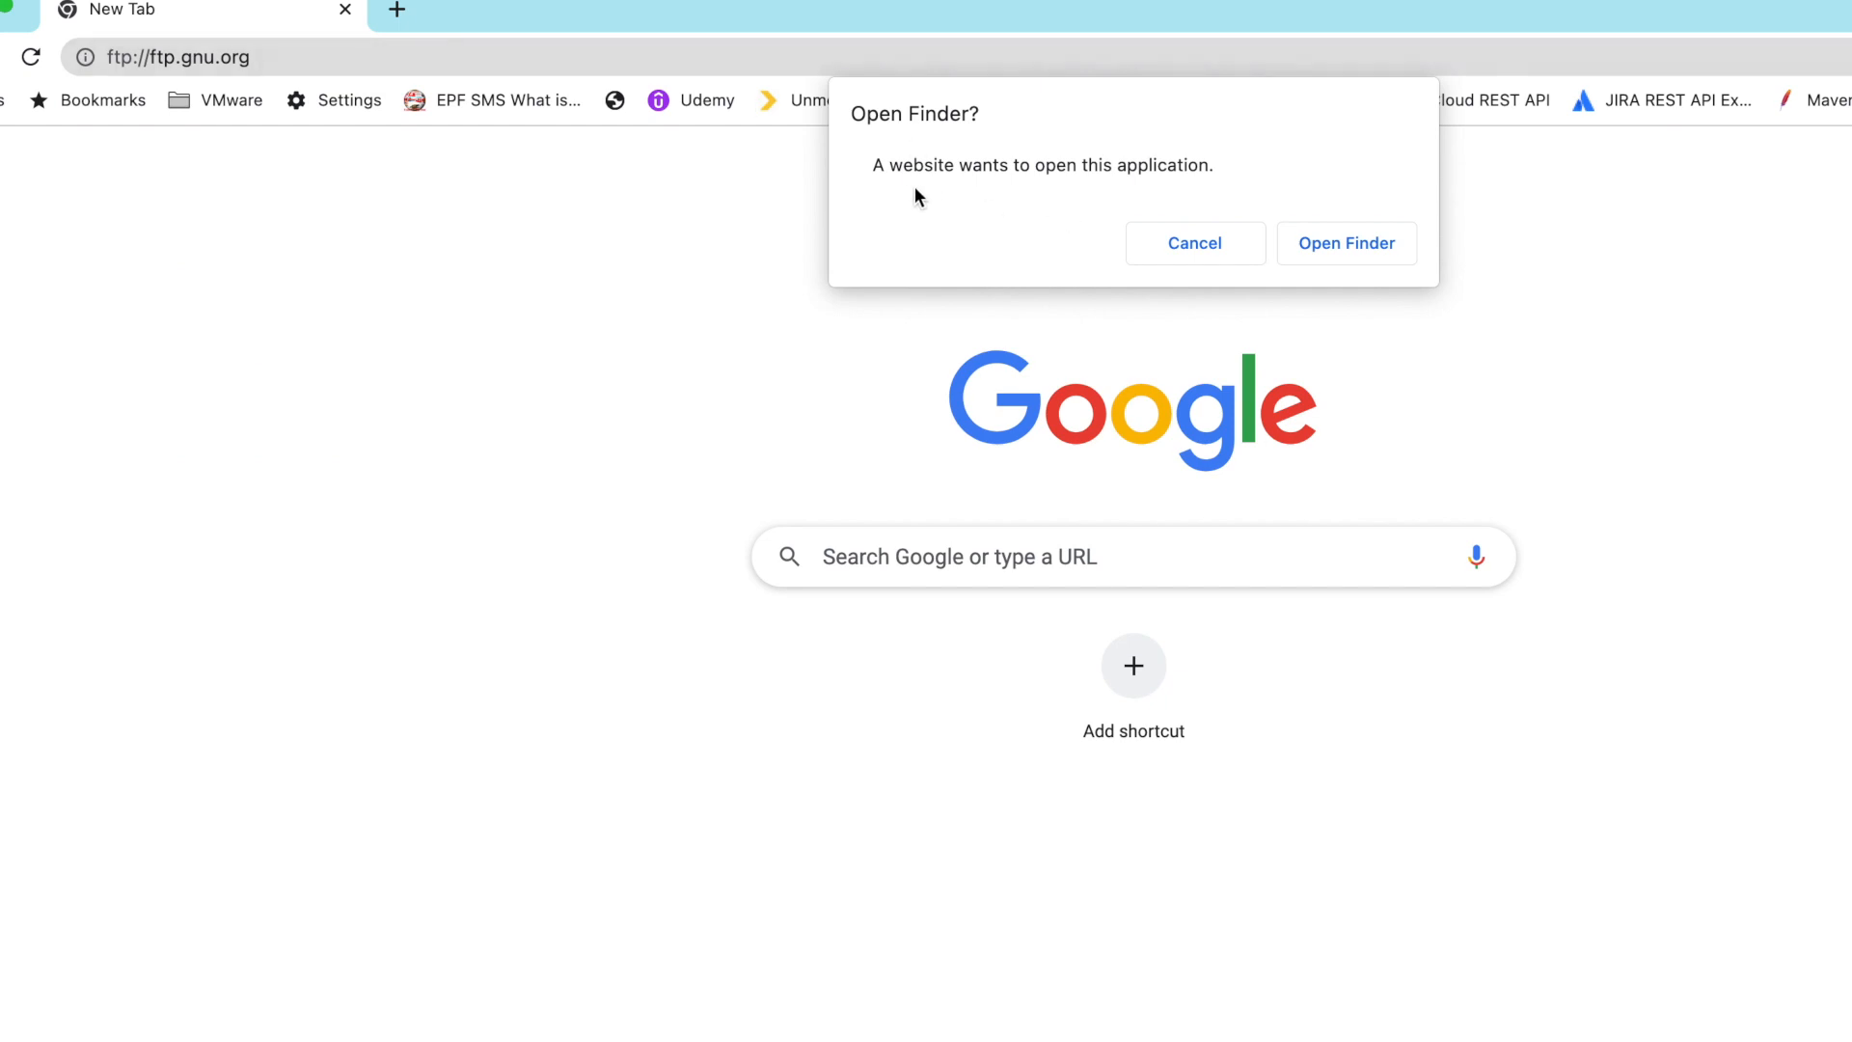
pyautogui.moveTo(909, 161)
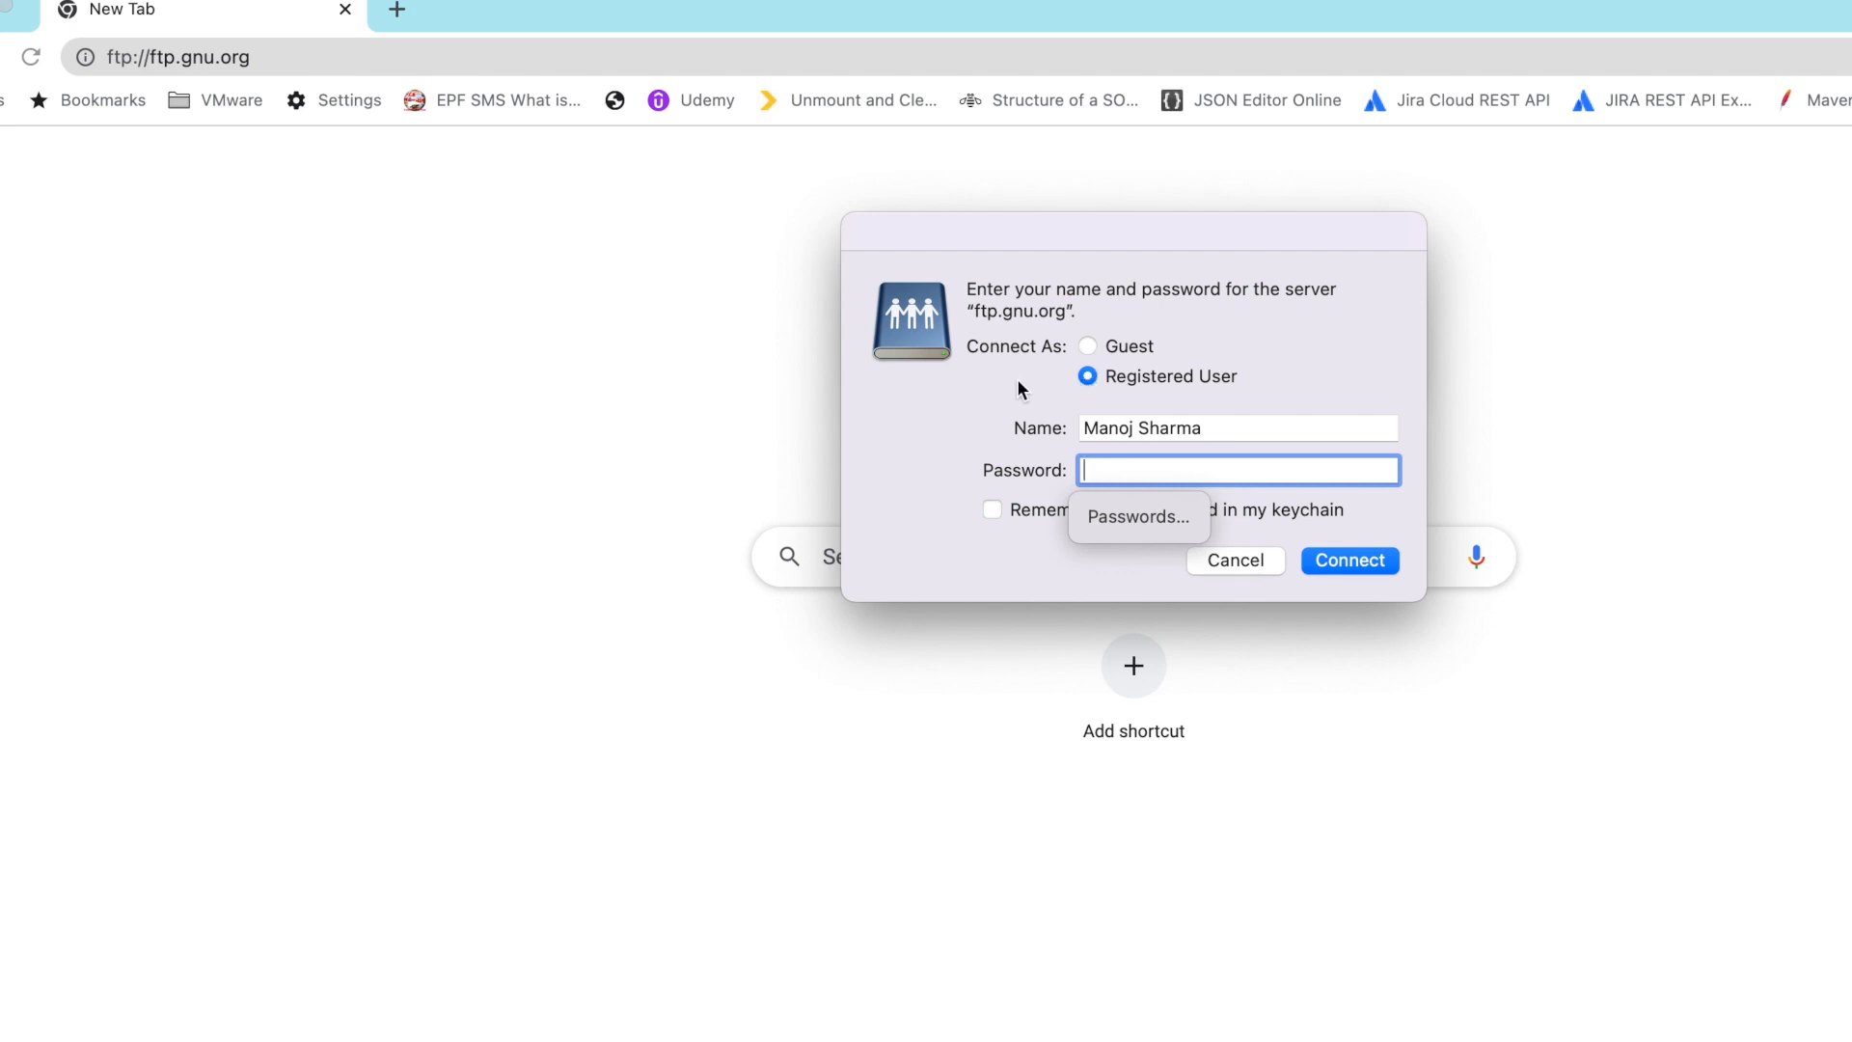
# Log in to ftp.gnu.org as Guest and connect so Finder shows the server's files.
pyautogui.click(1237, 428)
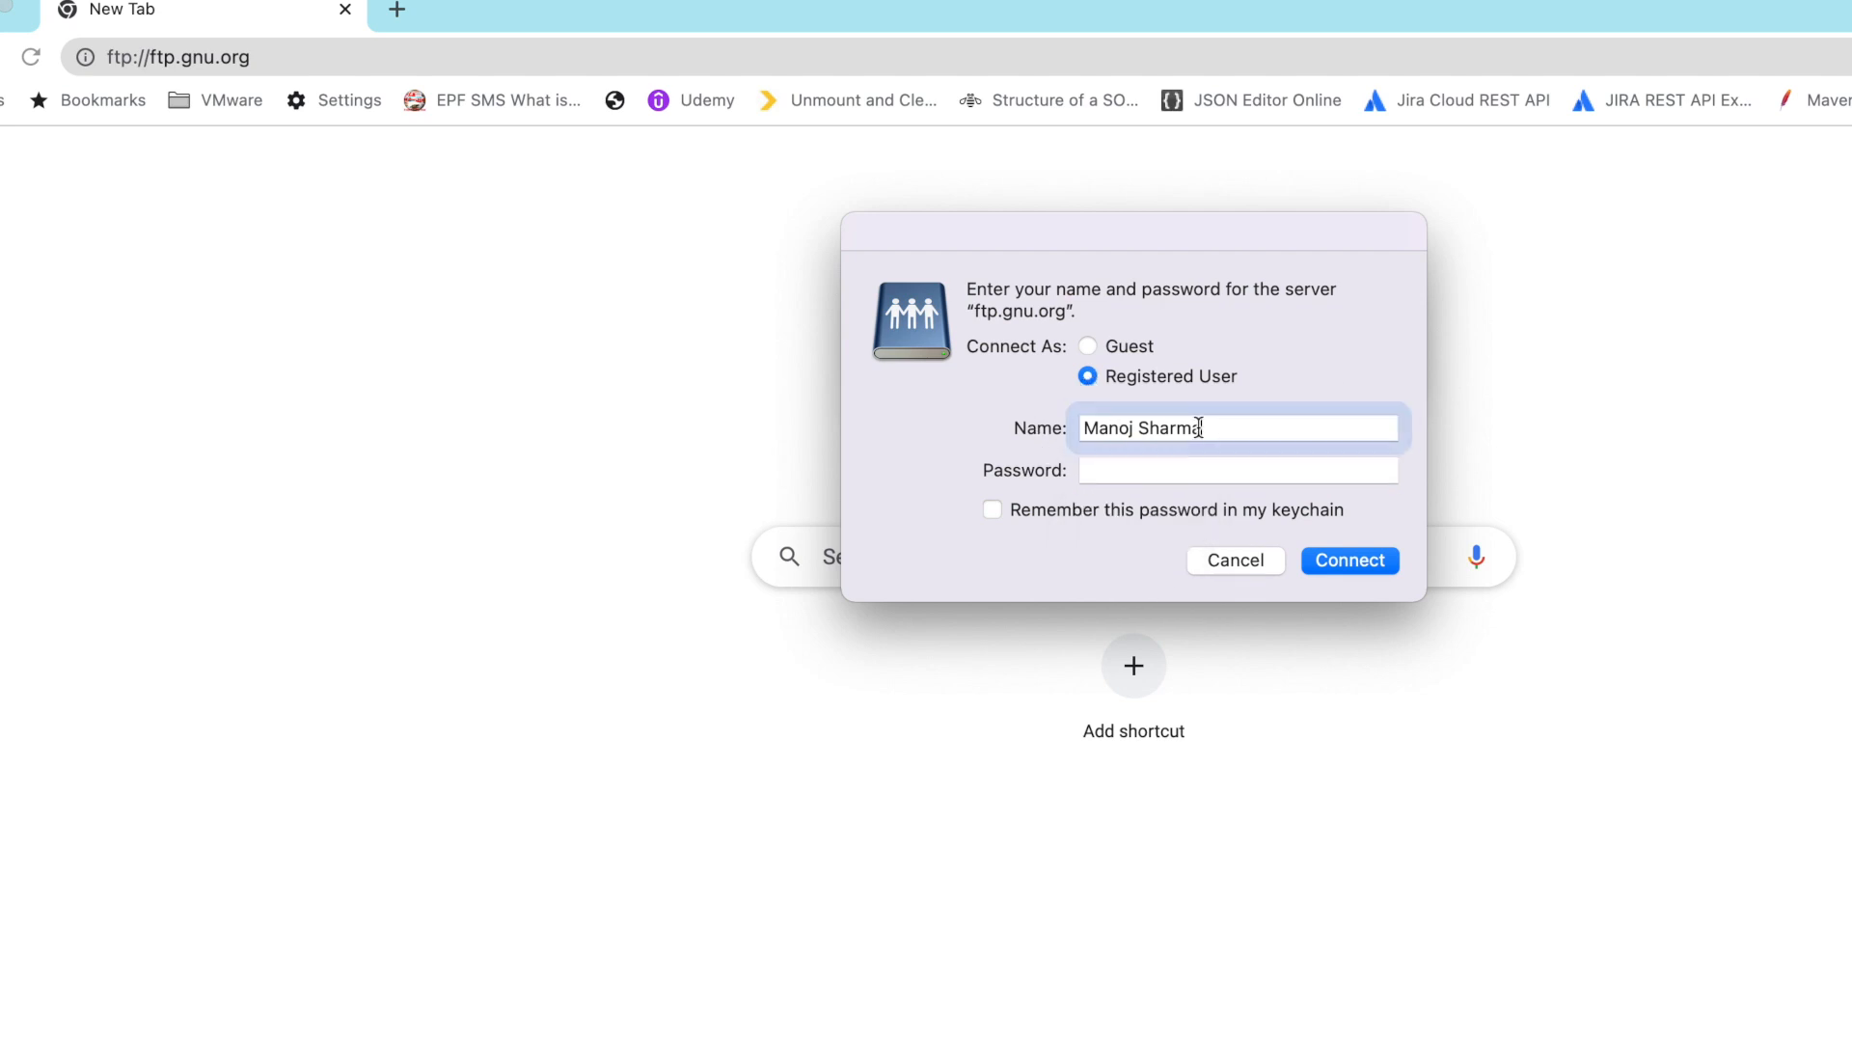
pyautogui.click(1237, 470)
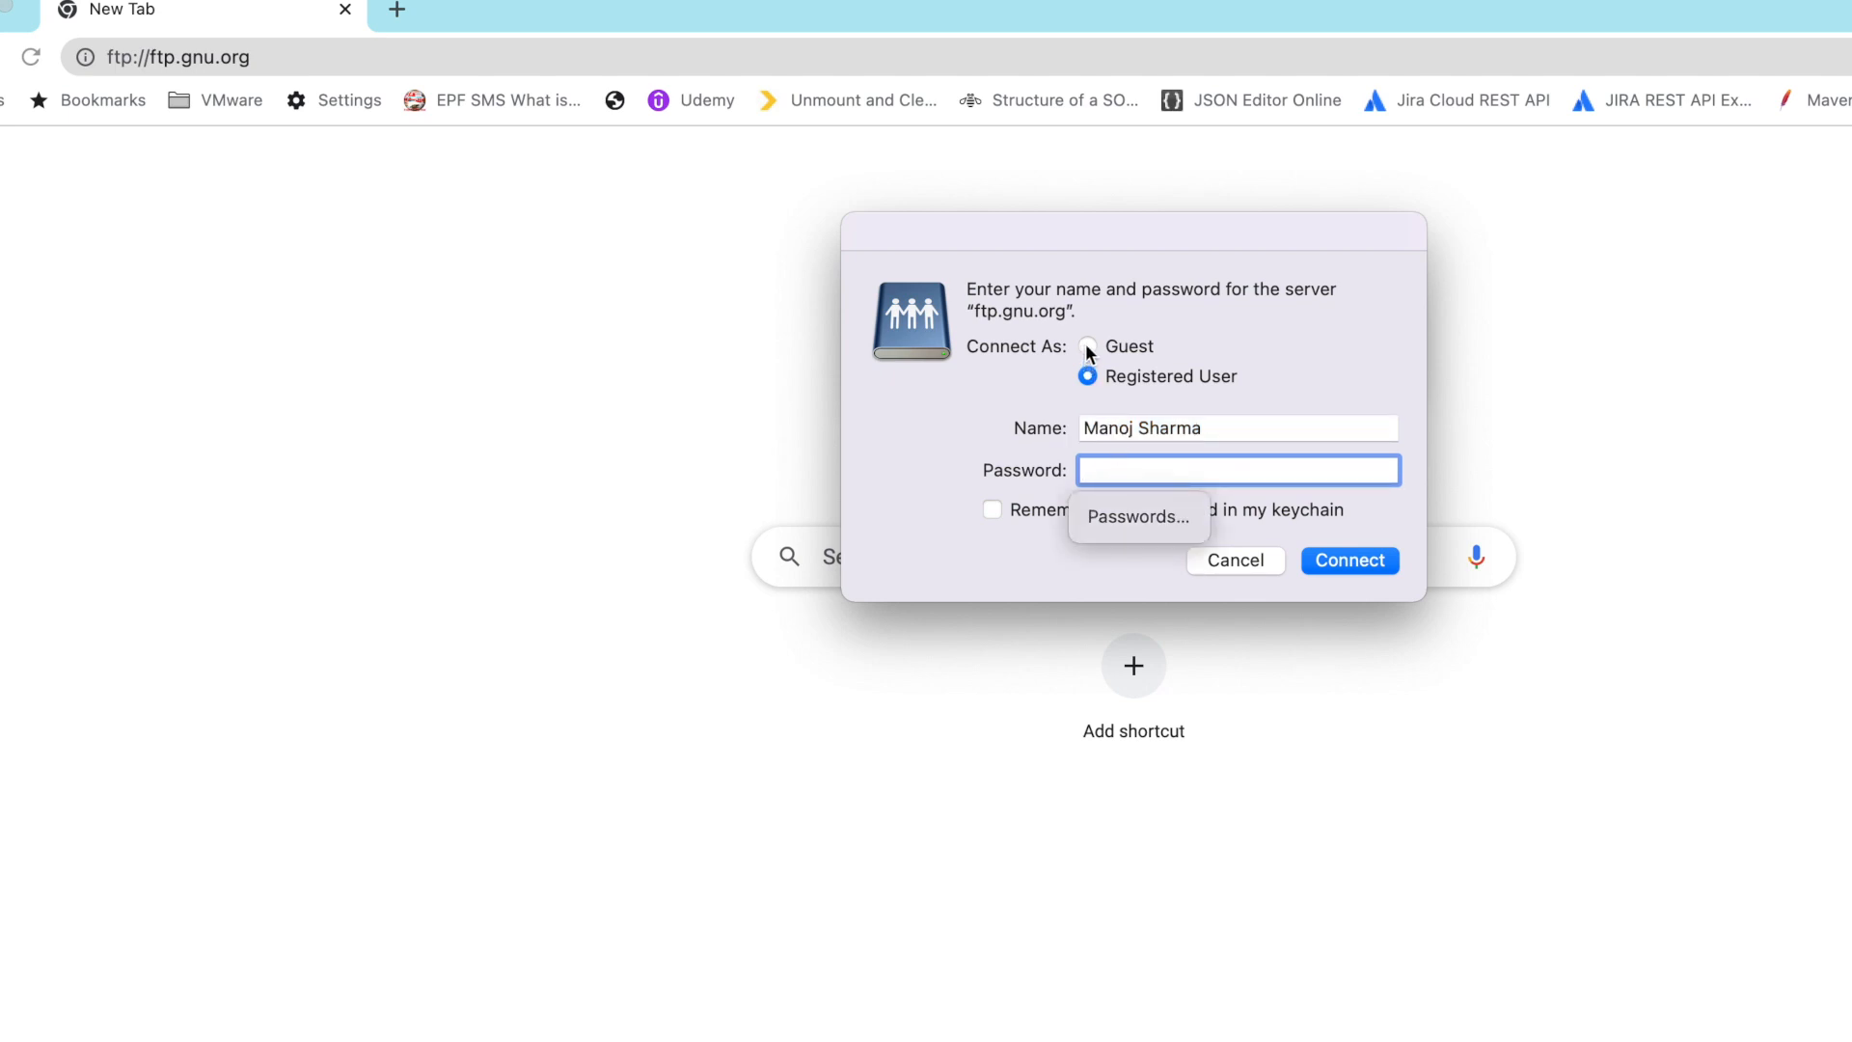
pyautogui.click(1086, 345)
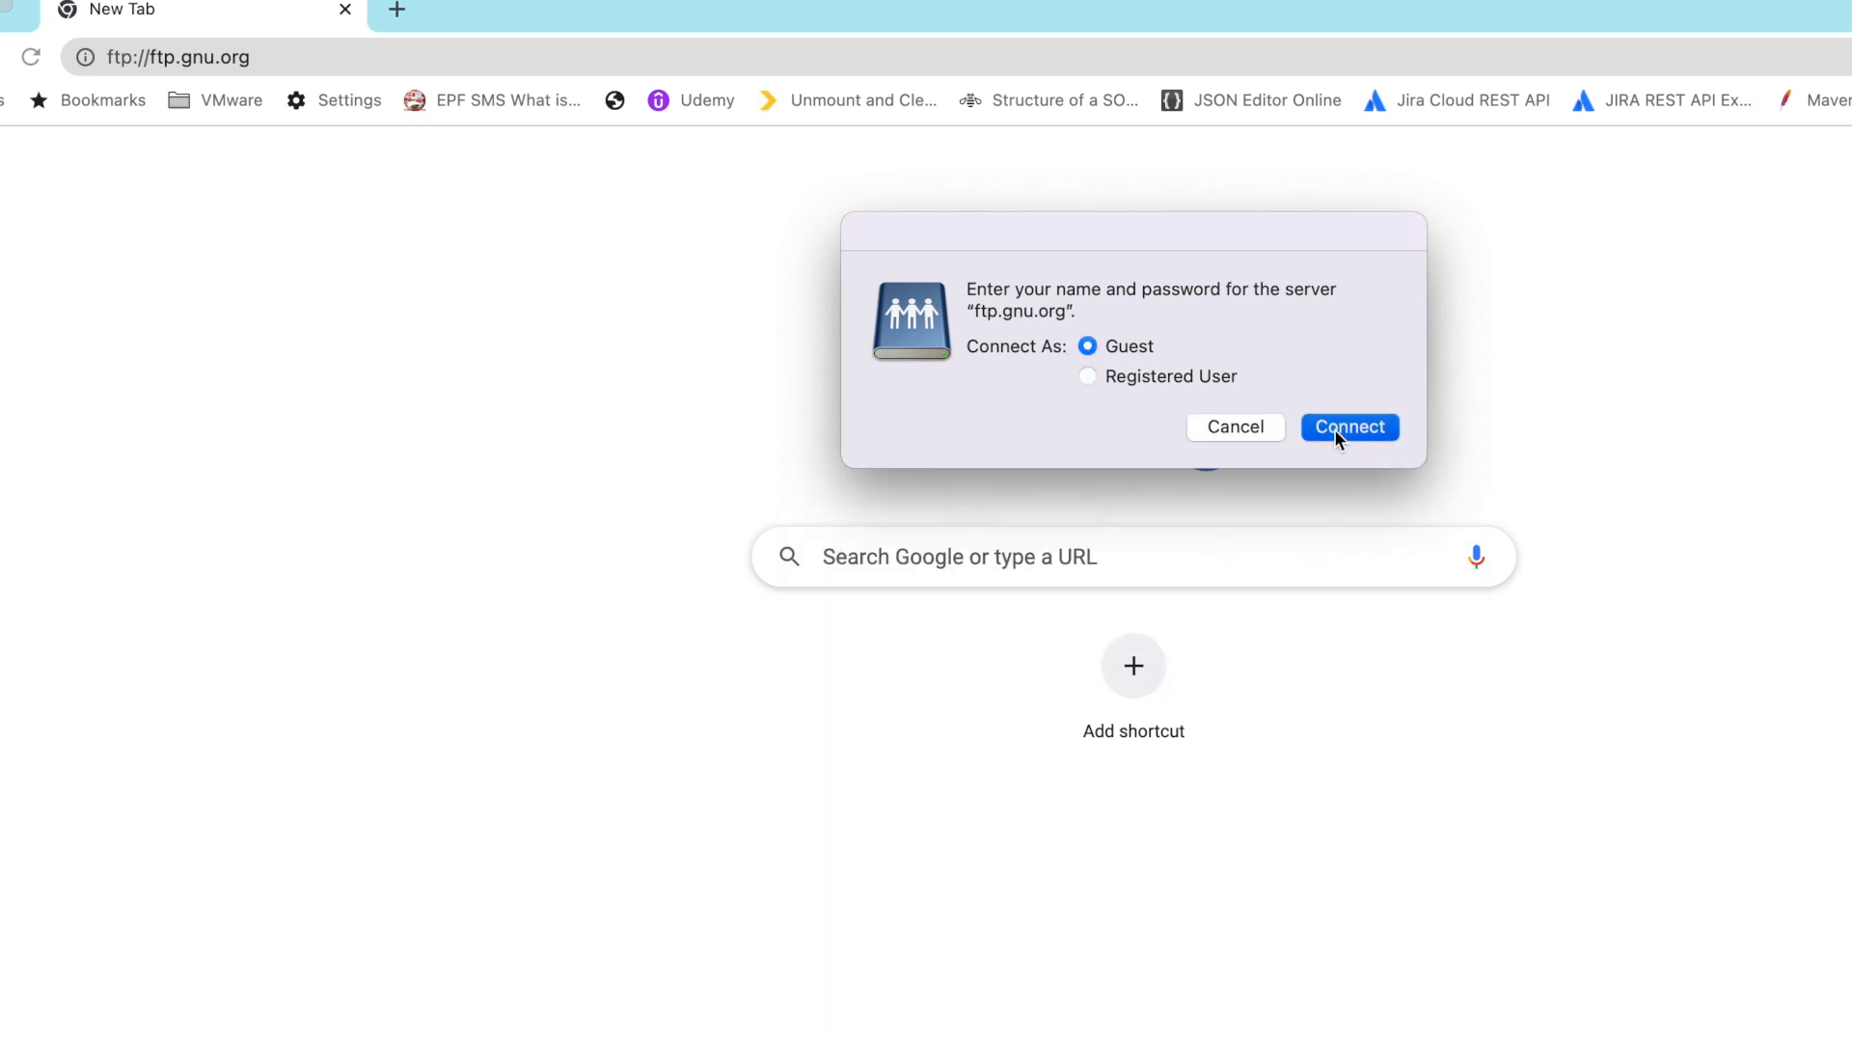
pyautogui.click(1348, 426)
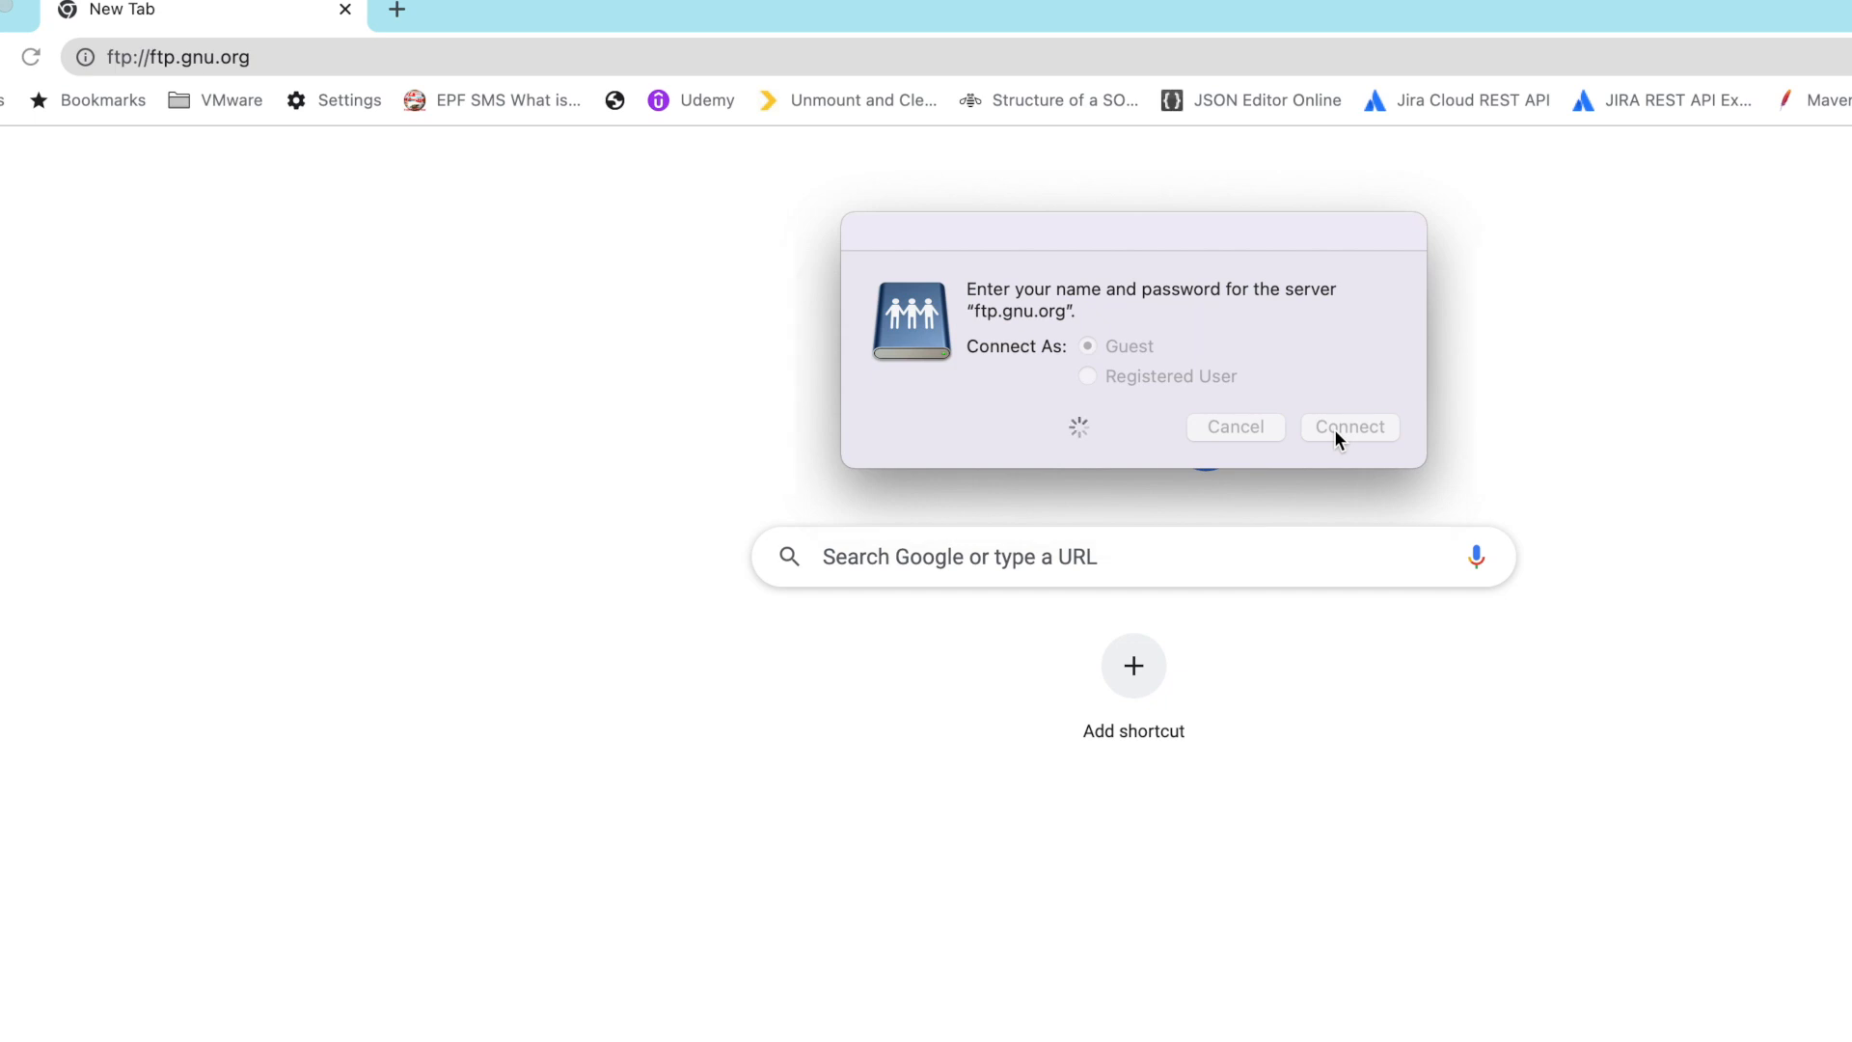
pyautogui.click(1348, 426)
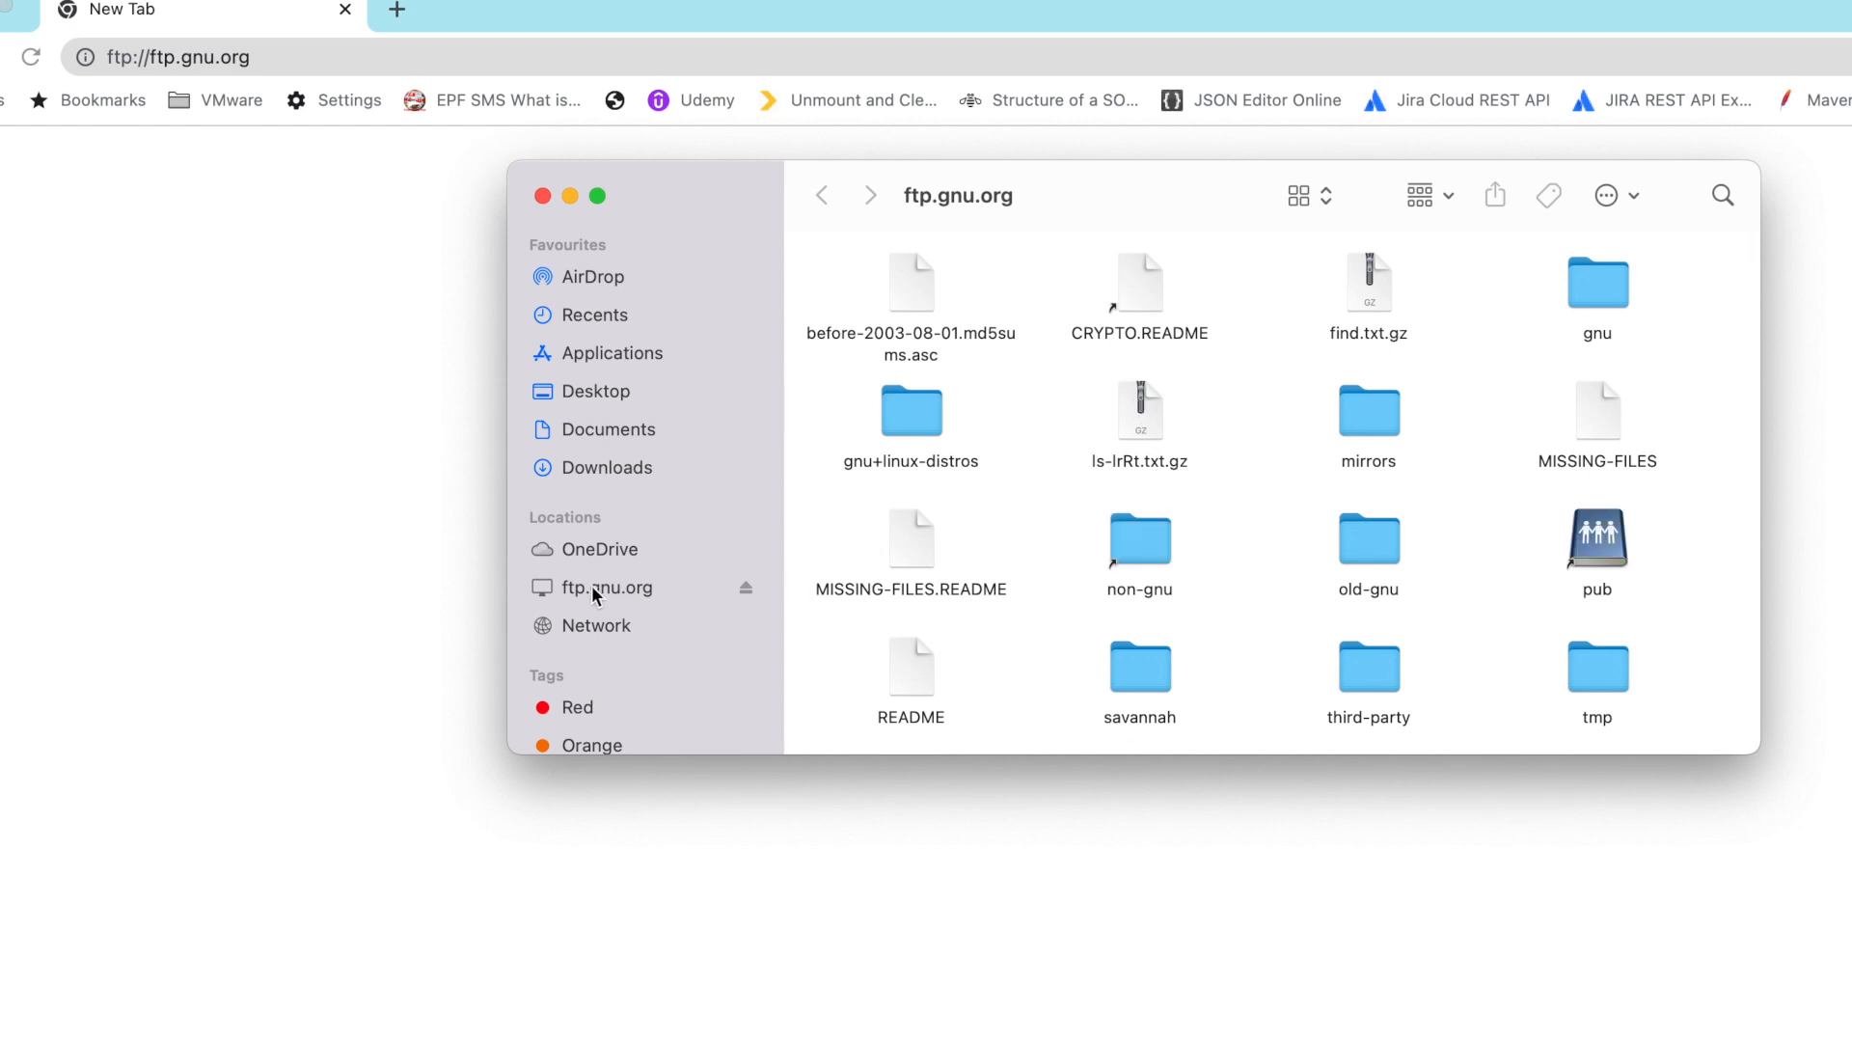
pyautogui.moveTo(823, 477)
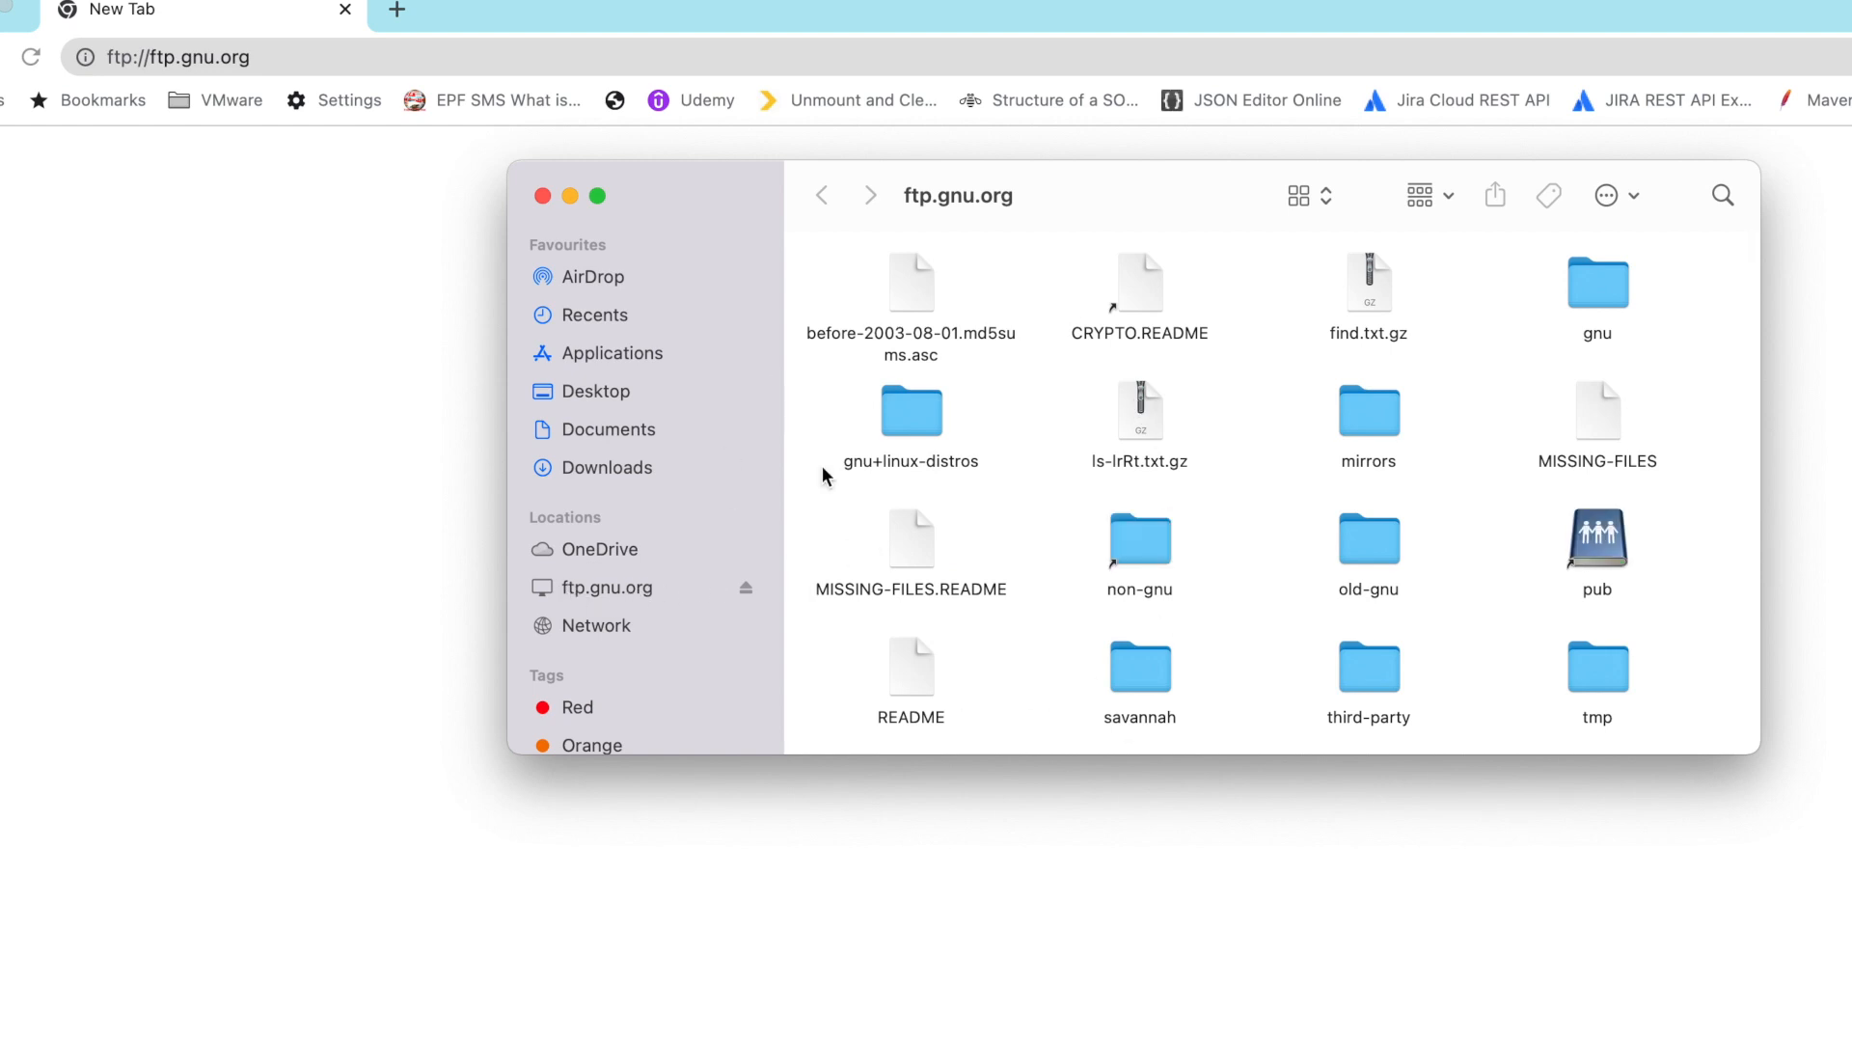
# Browse the ftp.gnu.org listing, then disconnect the server from the Finder sidebar.
pyautogui.scroll(-3)
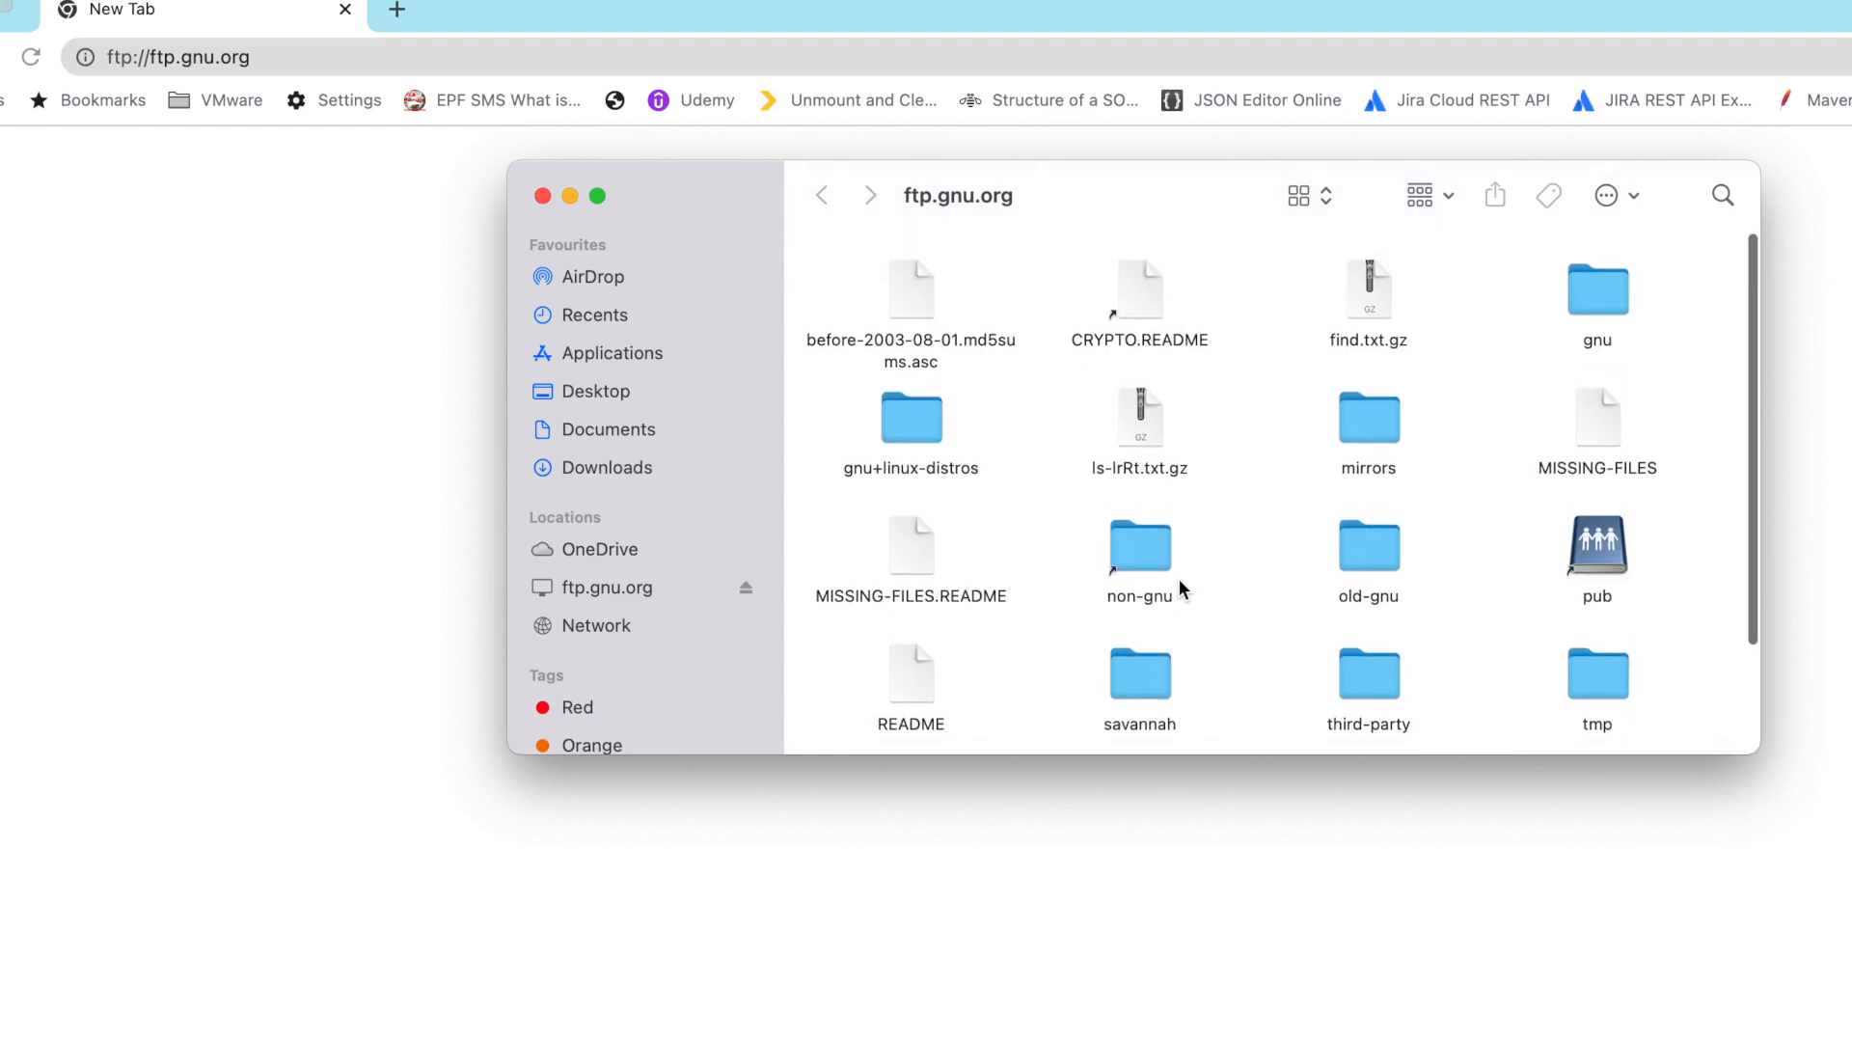
pyautogui.click(604, 586)
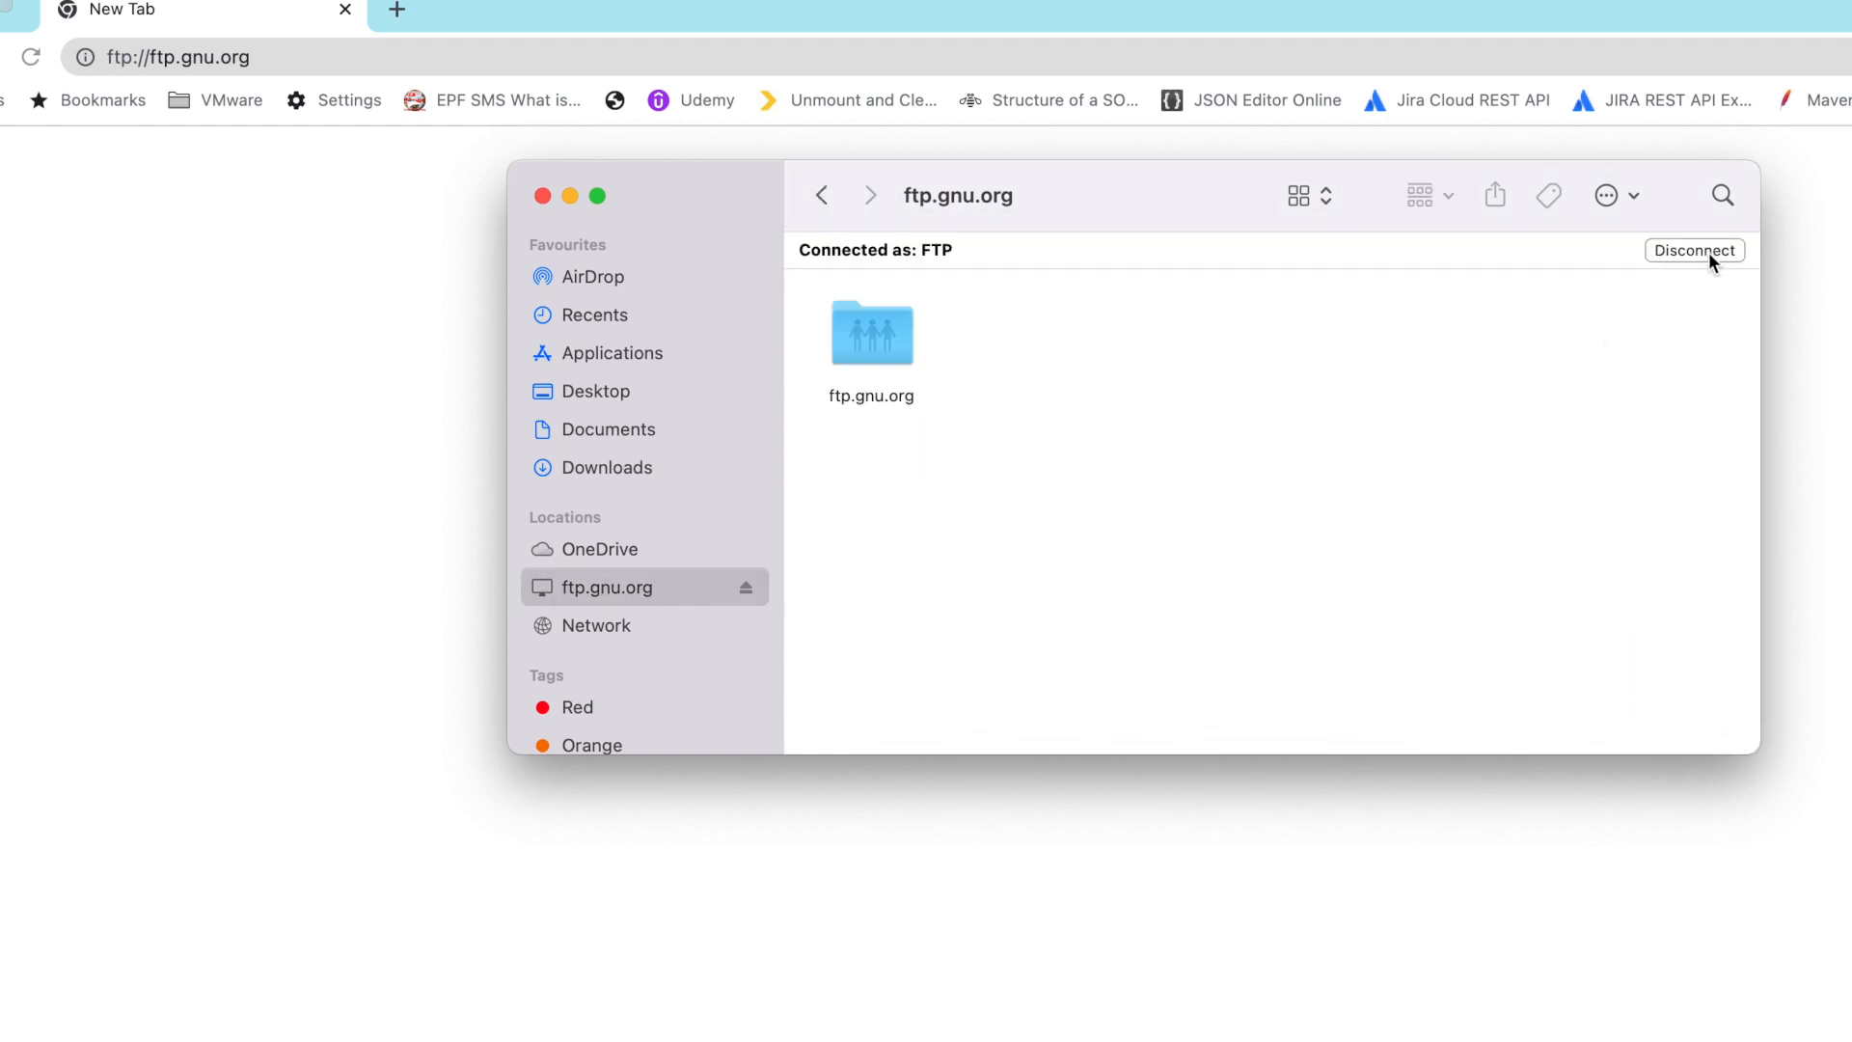
pyautogui.click(1693, 250)
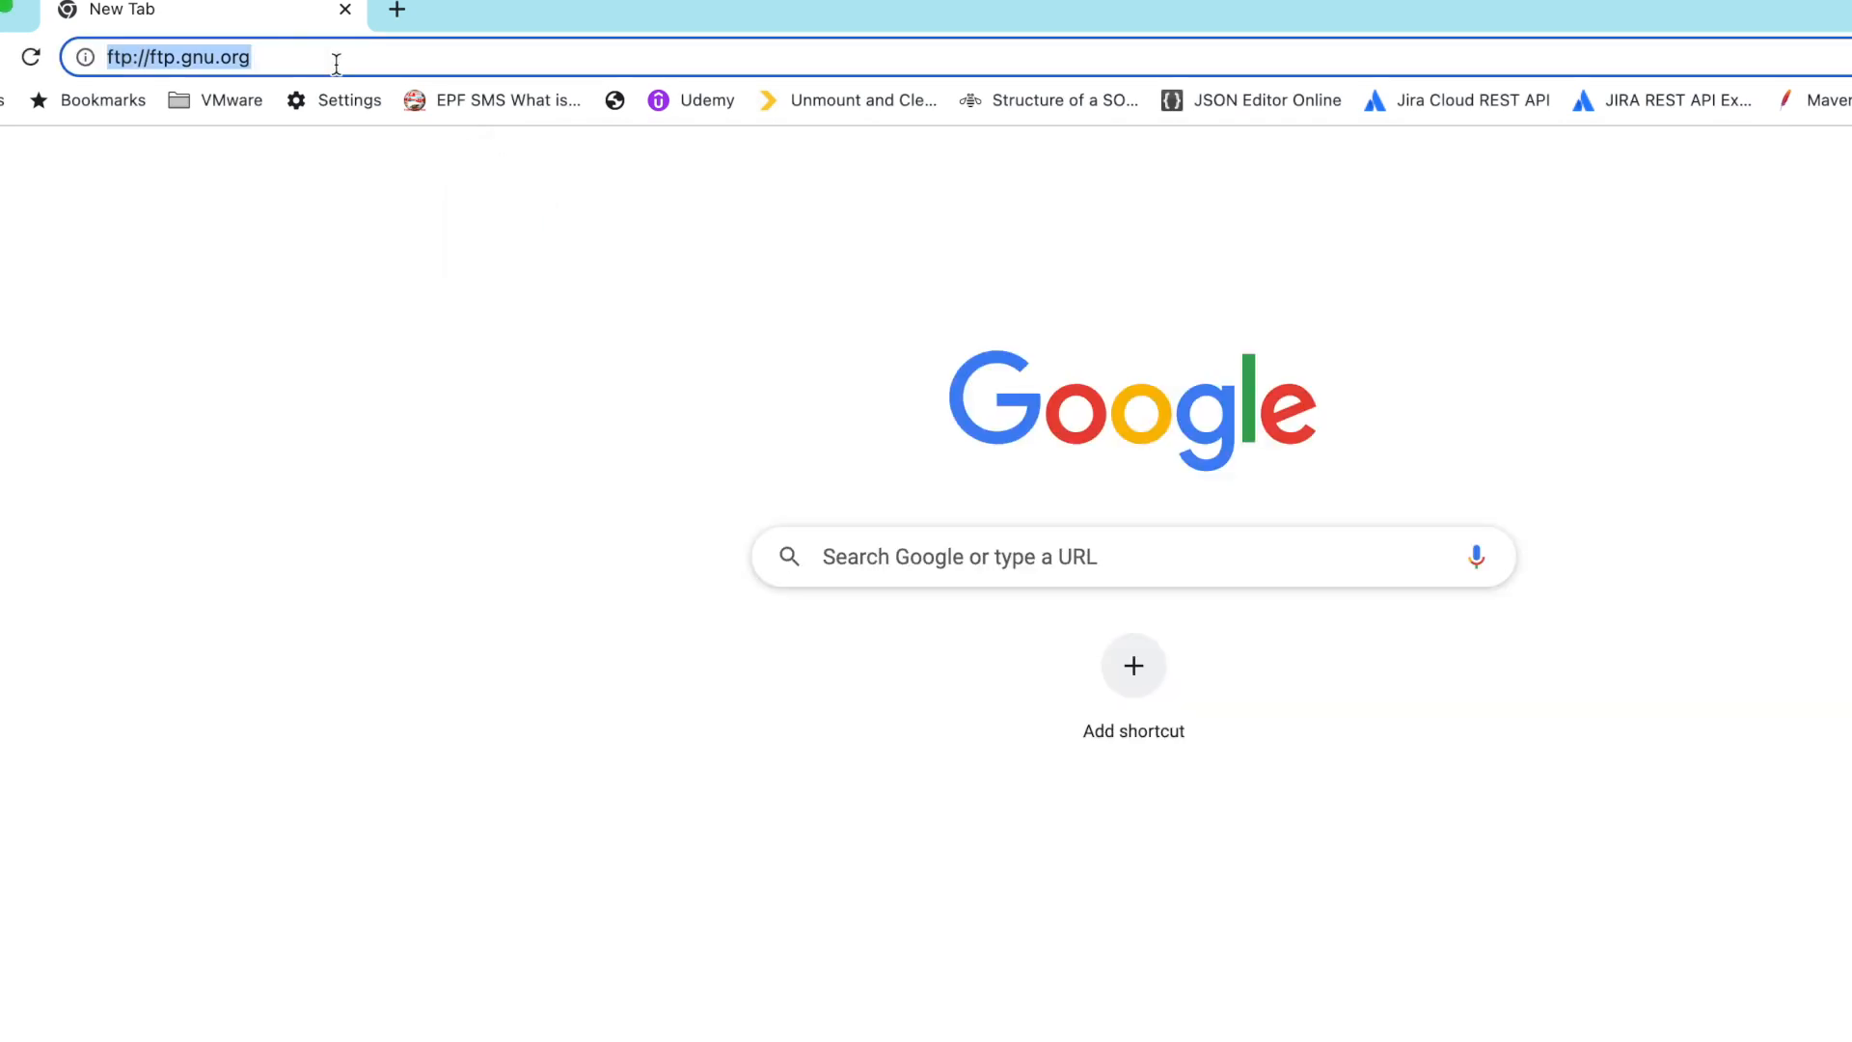
pyautogui.moveTo(505, 461)
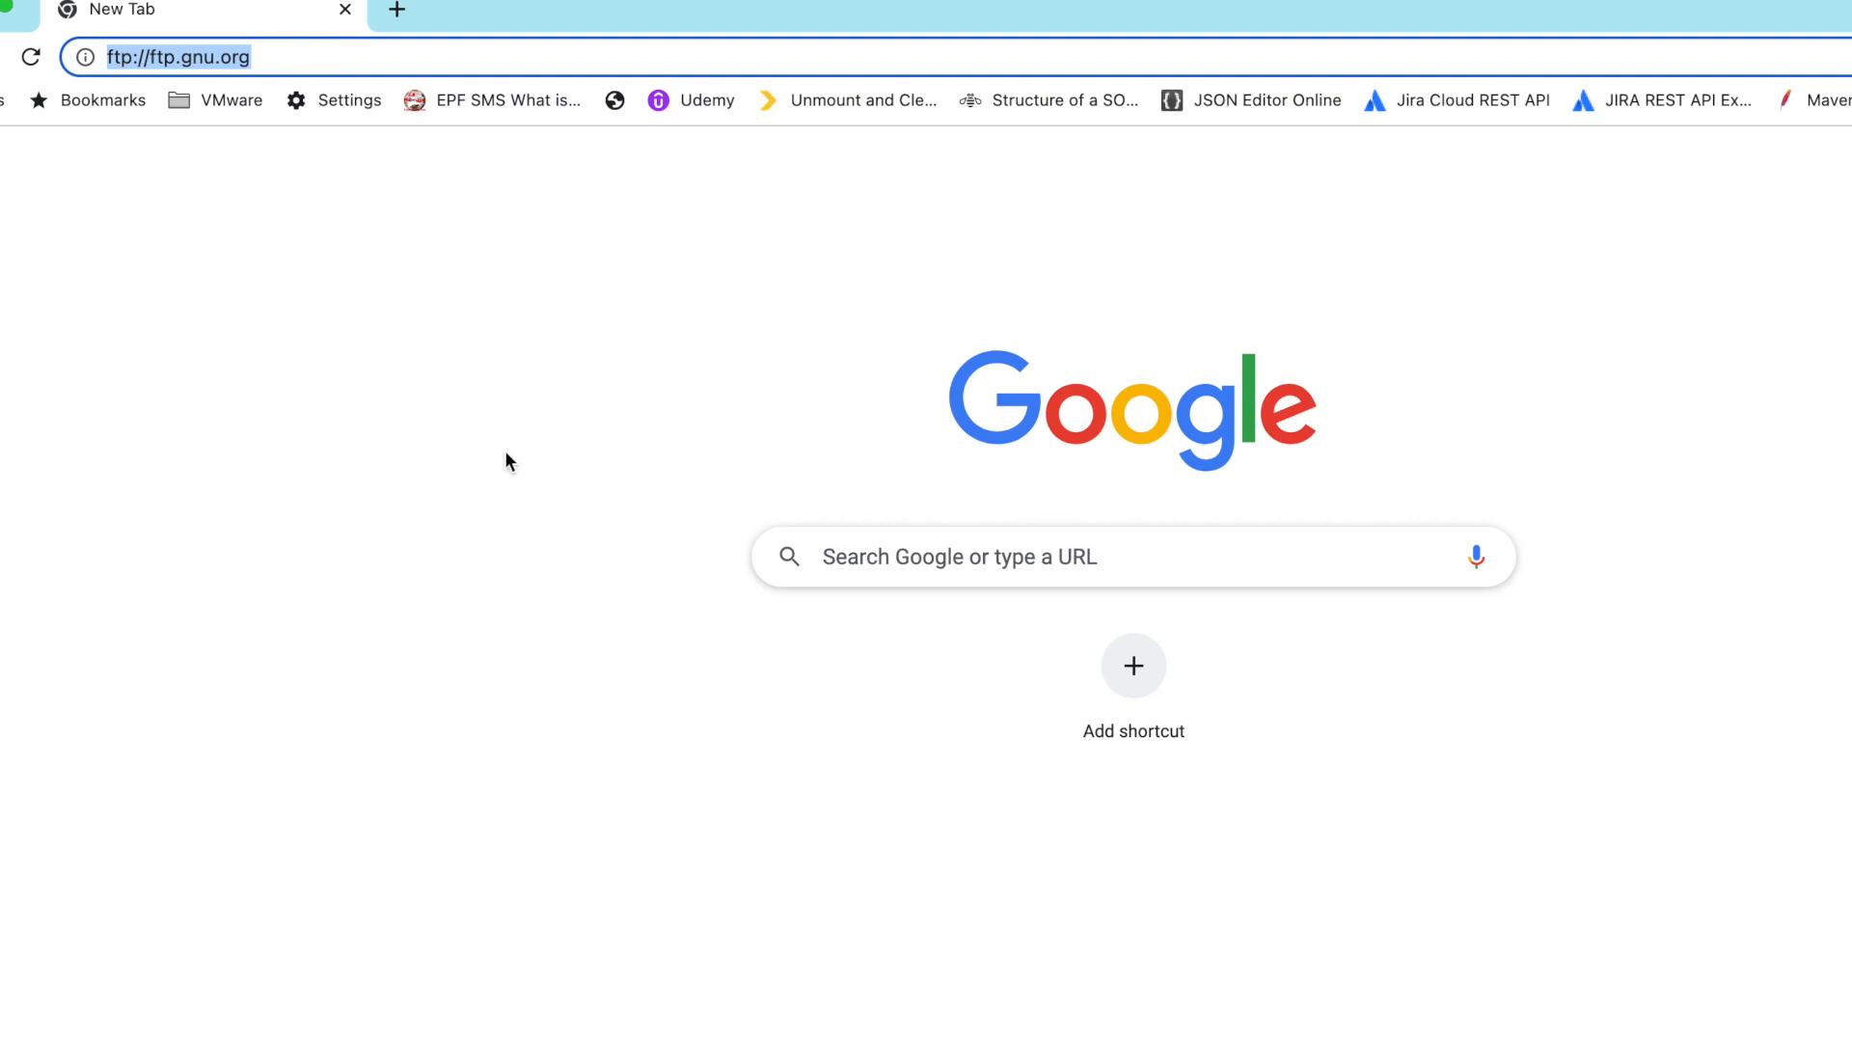
pyautogui.moveTo(650, 606)
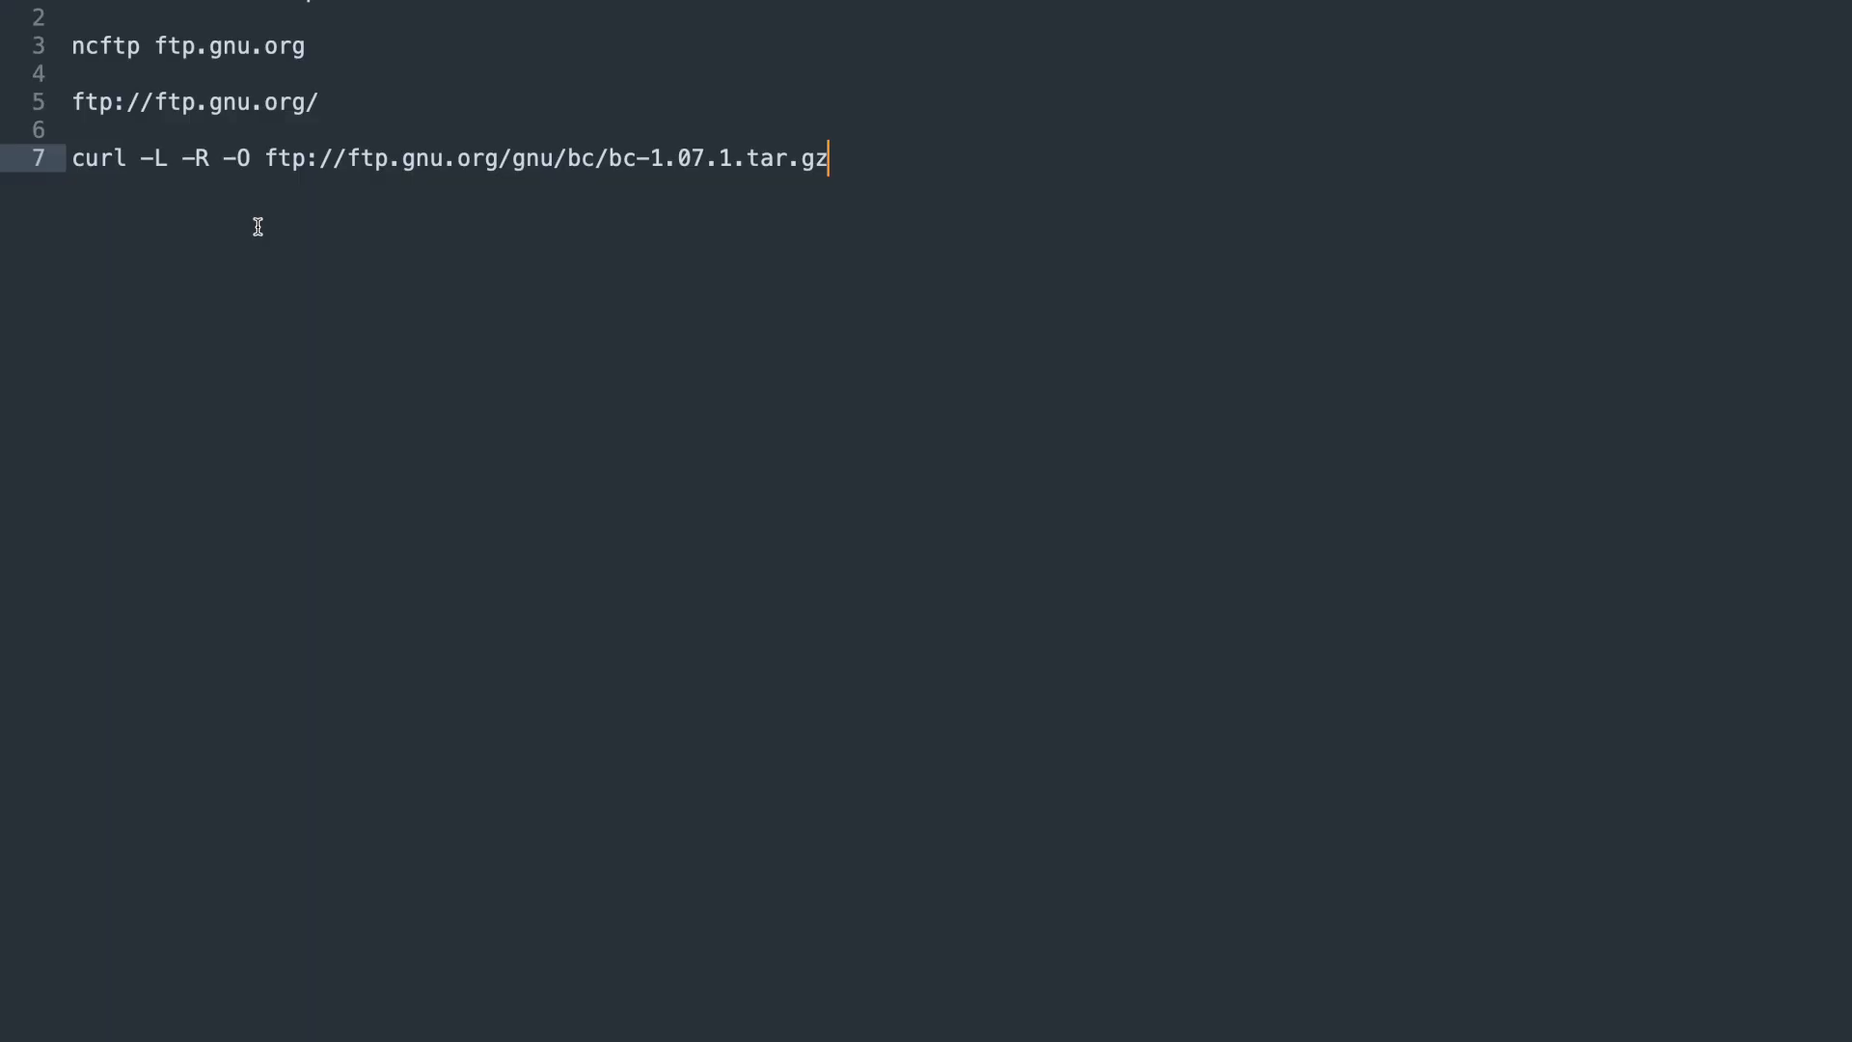
pyautogui.moveTo(83, 166)
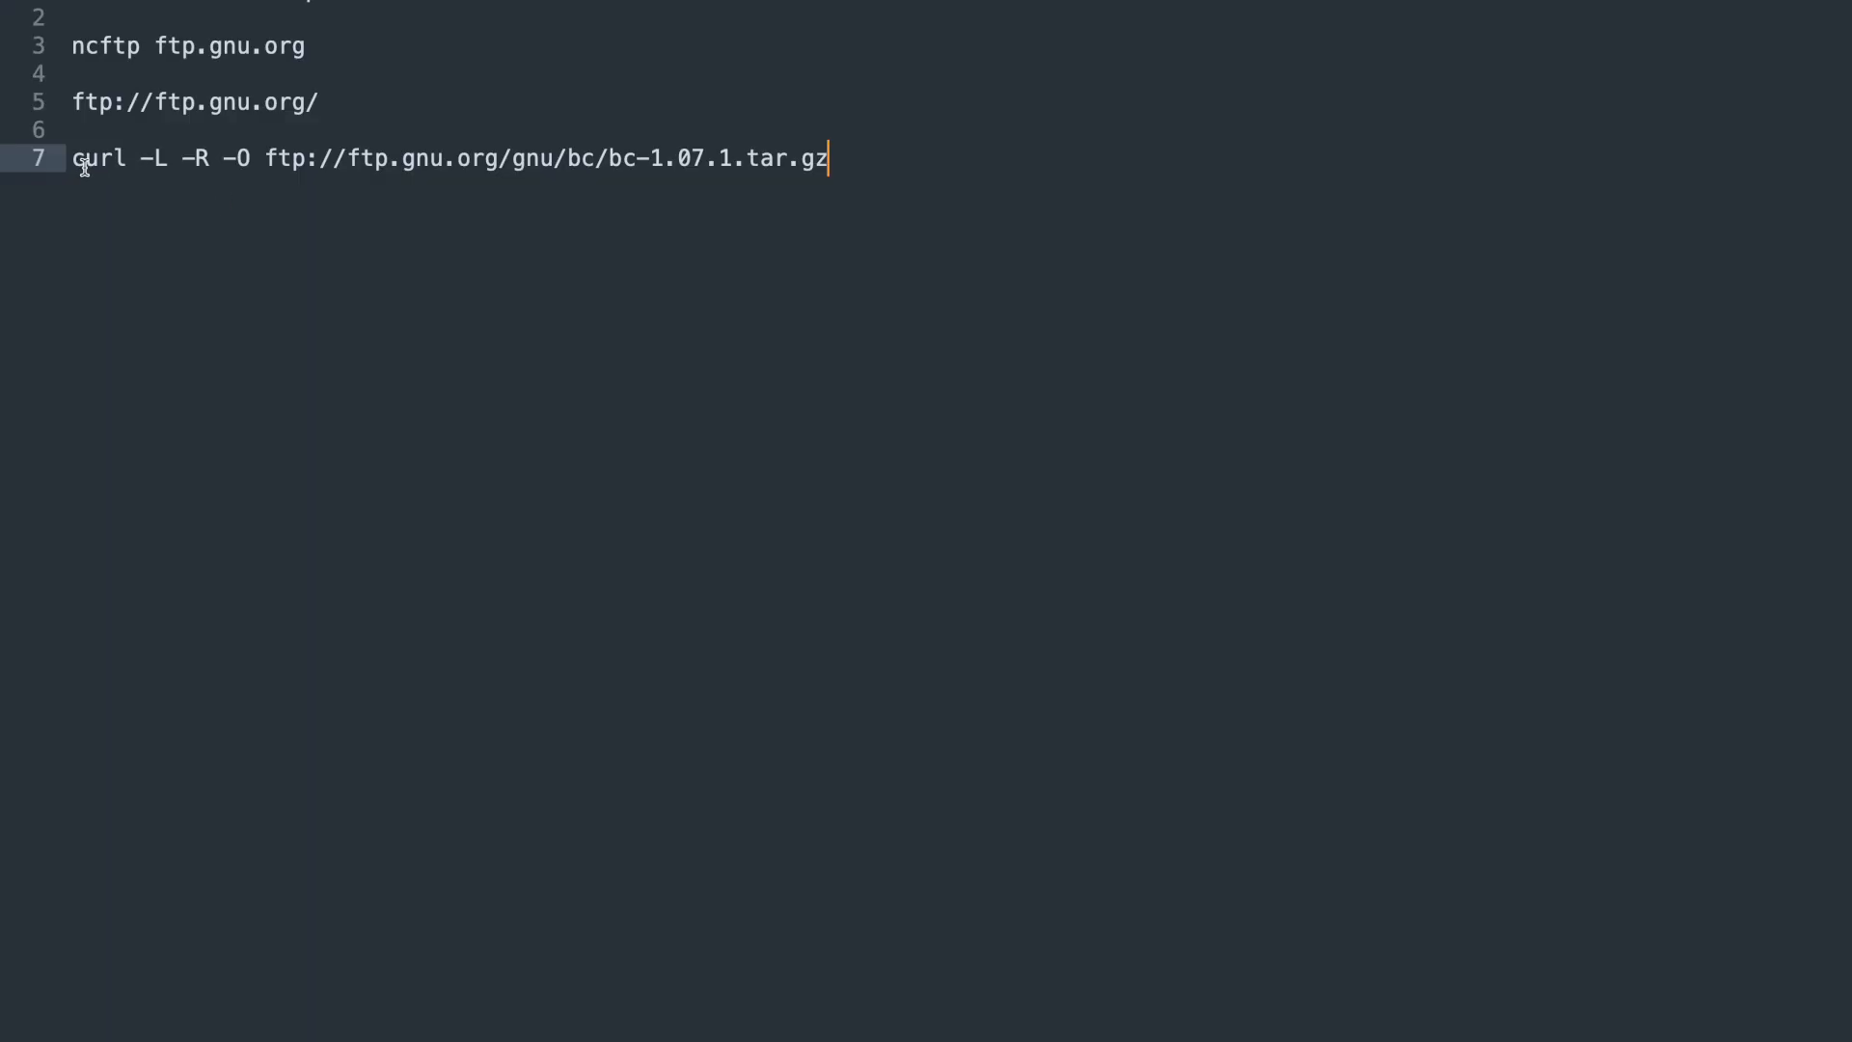
pyautogui.moveTo(579, 170)
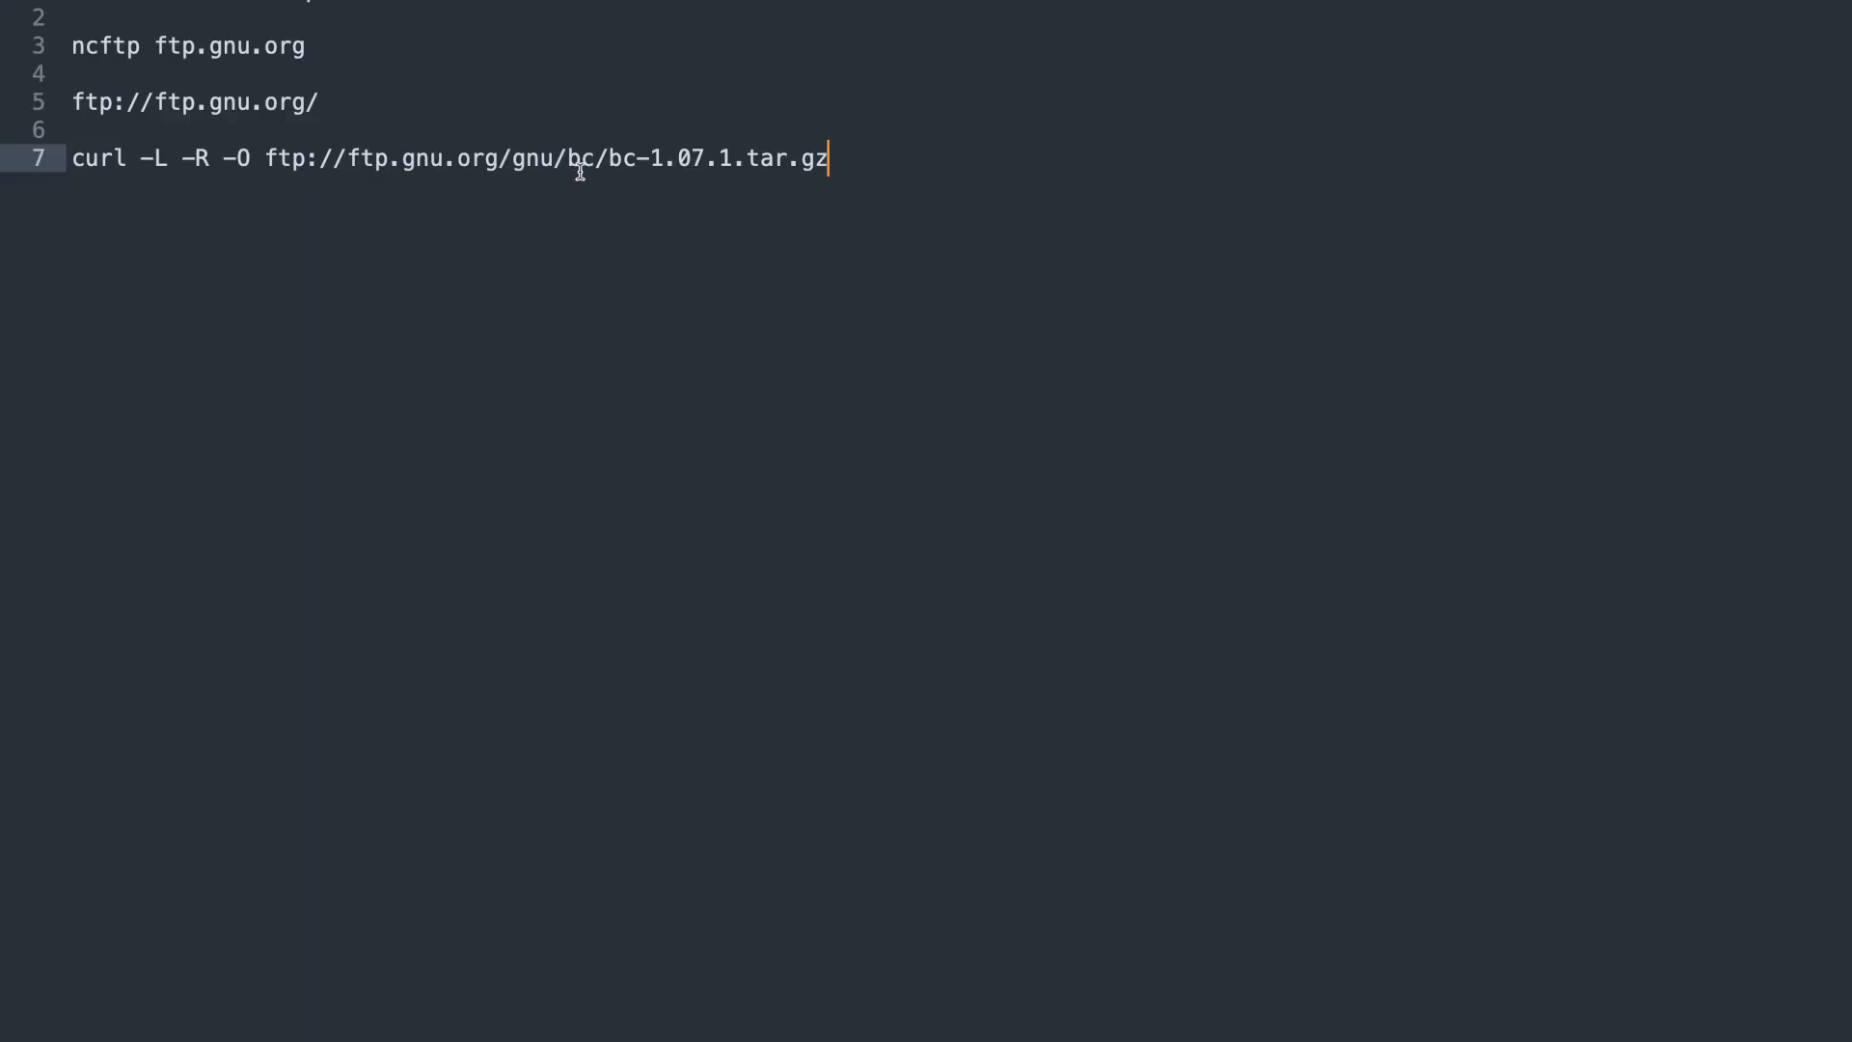
pyautogui.moveTo(398, 185)
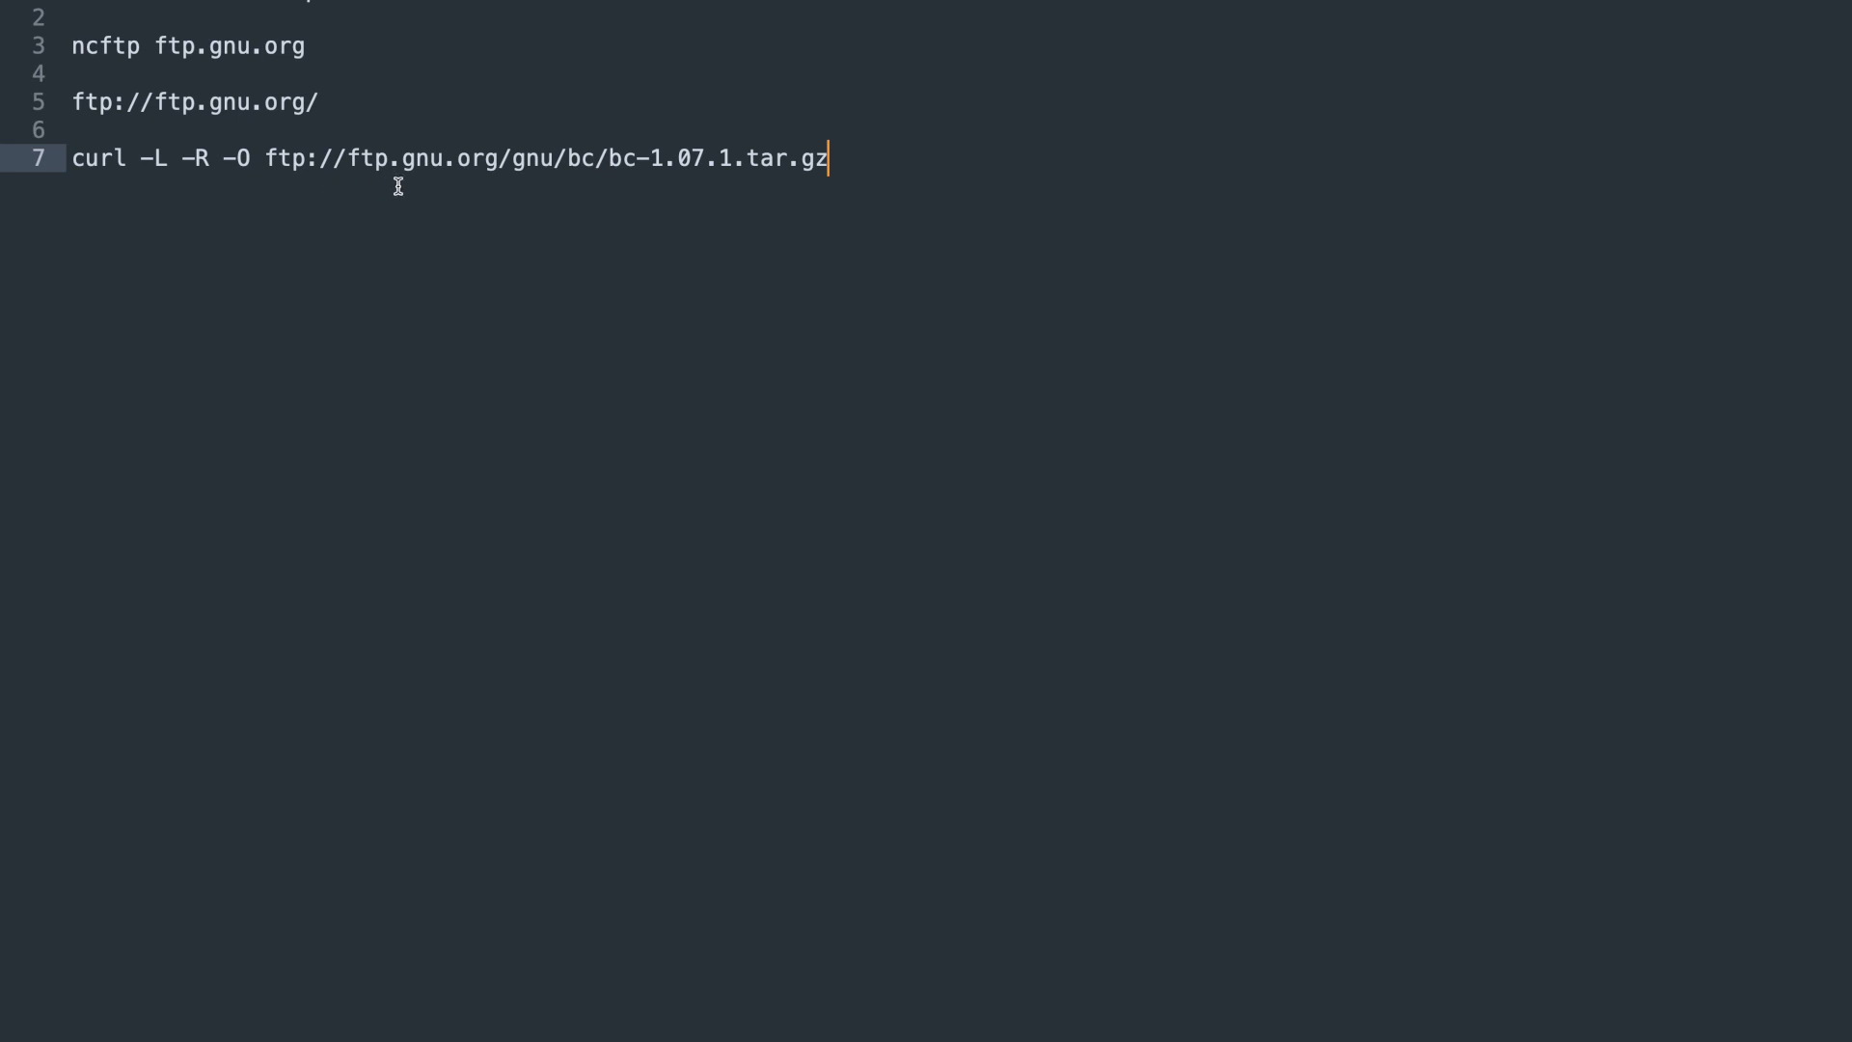
# Select the curl download command for bc-1.07.1.tar.gz in the editor notes.
pyautogui.doubleClick(418, 156)
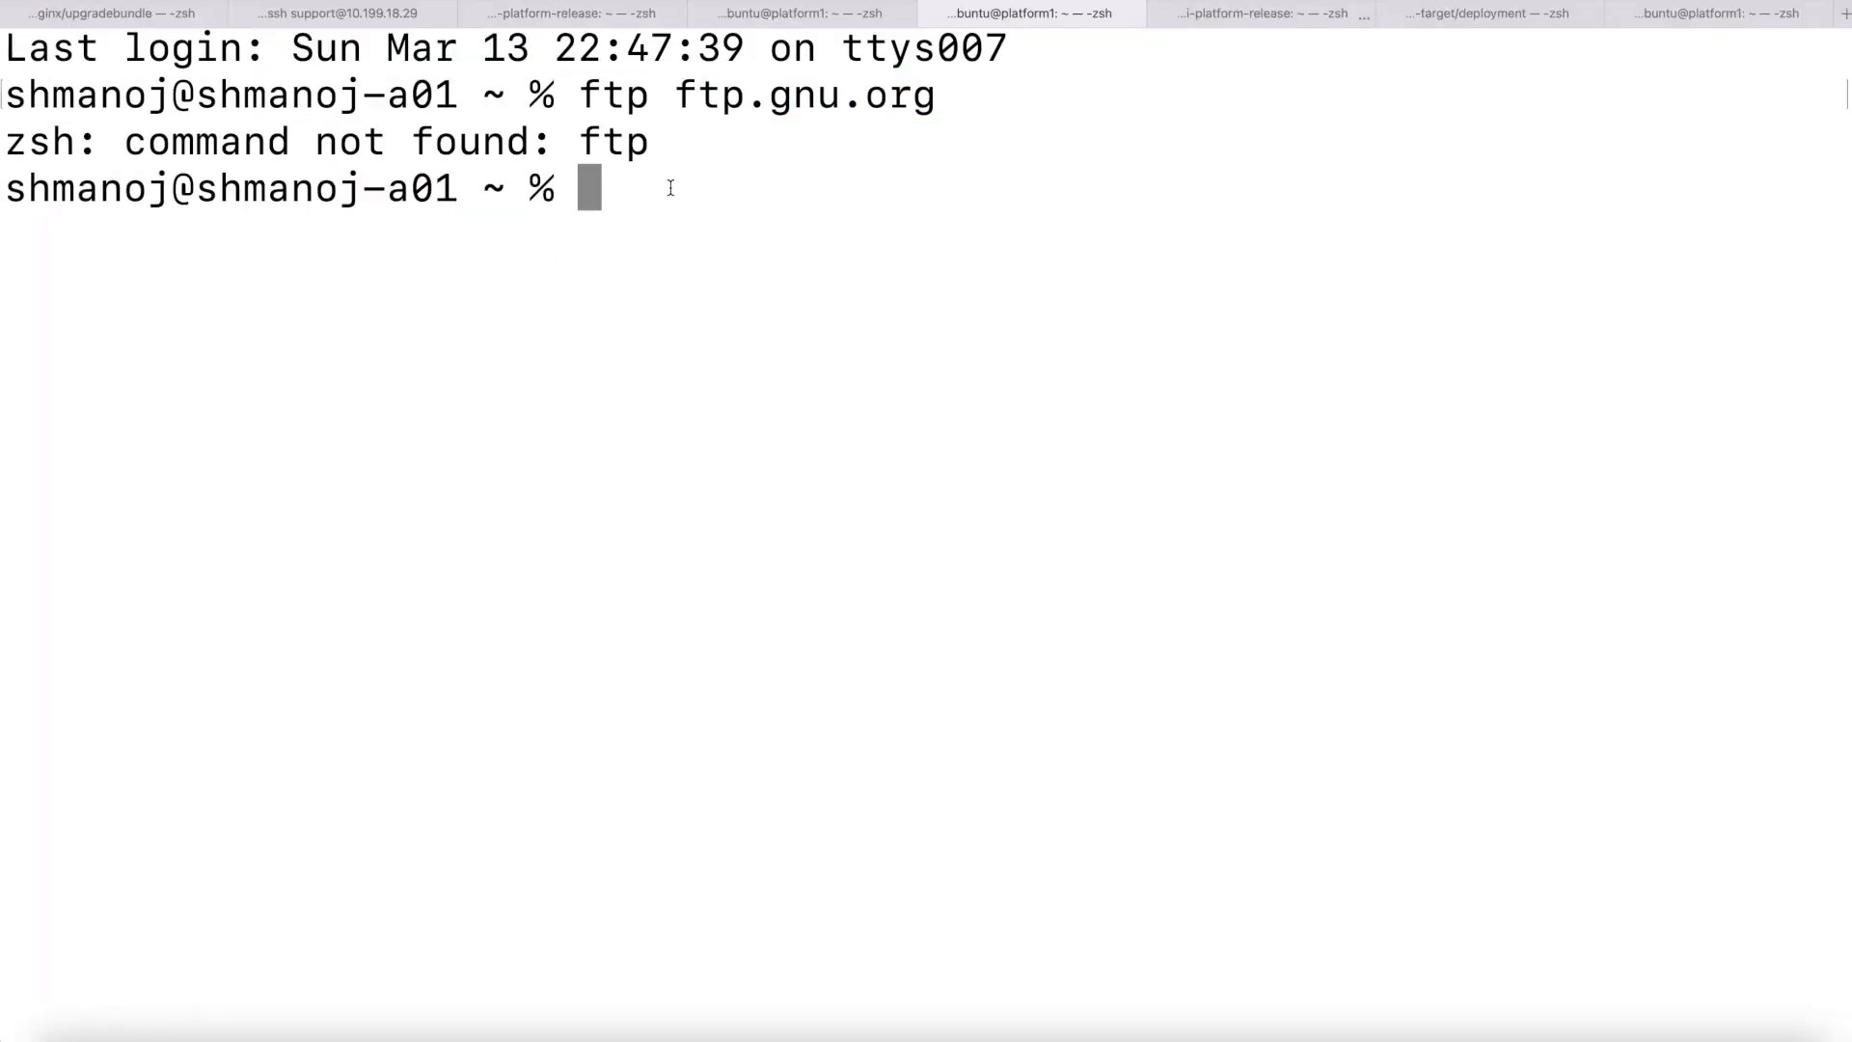
# Run curl -L -R -O on ftp://ftp.gnu.org/gnu/bc/bc-1.07.1.tar.gz, cancel the stalled transfer and clear.
pyautogui.write('curl -L -R -O ftp://ftp.gnu.org/gnu/bc/bc-1.07.1.tar.gz')
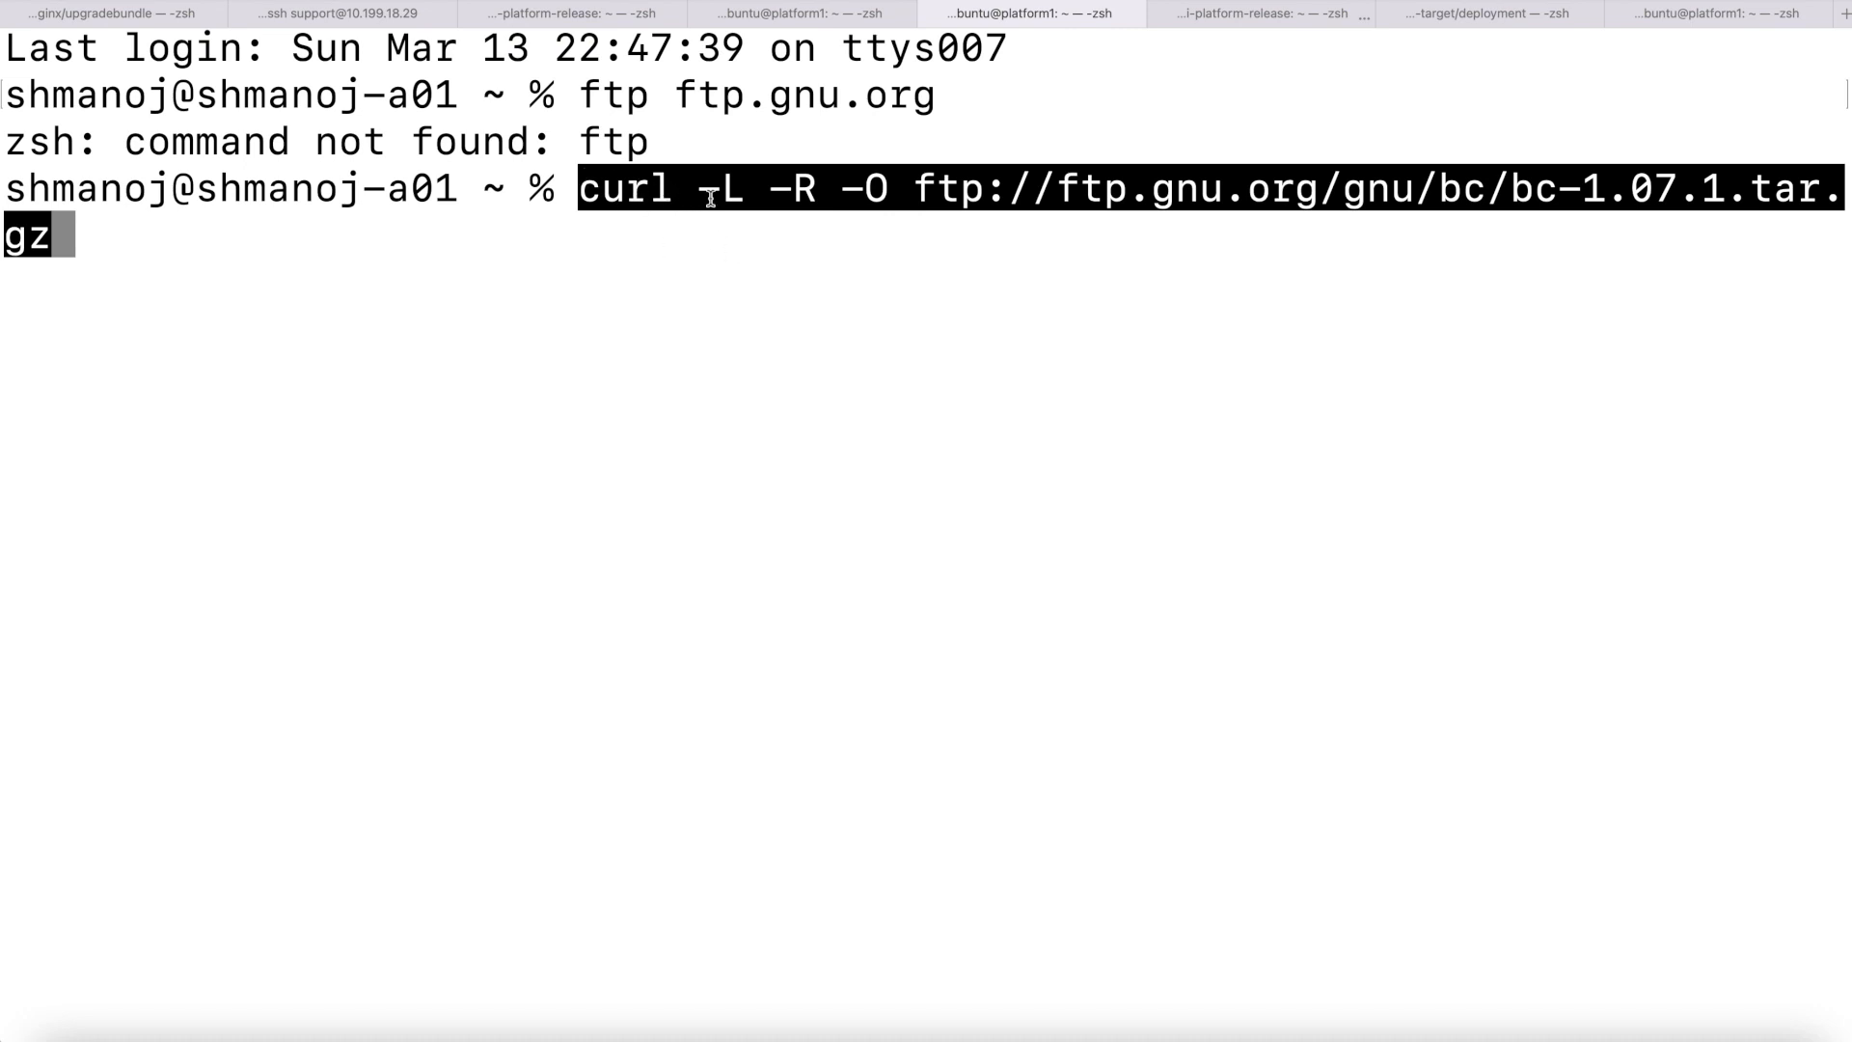
pyautogui.moveTo(778, 227)
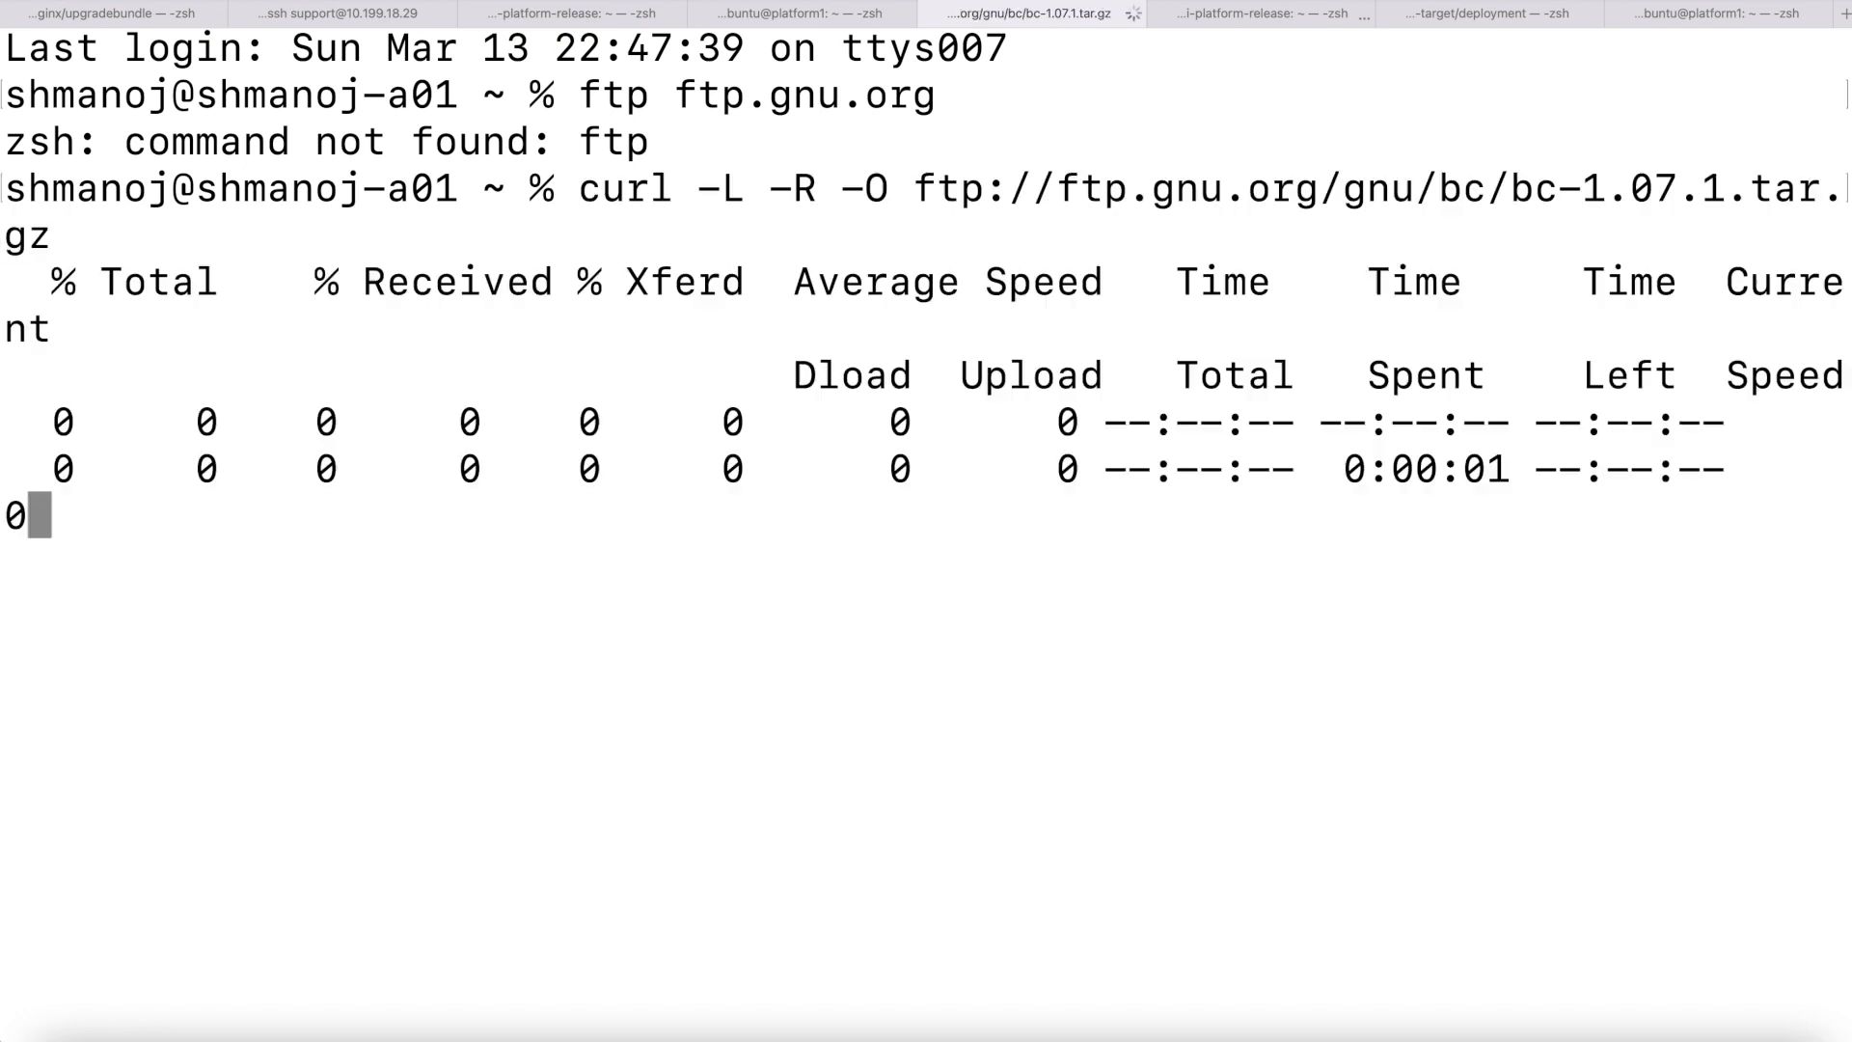
pyautogui.press('ctrl+c')
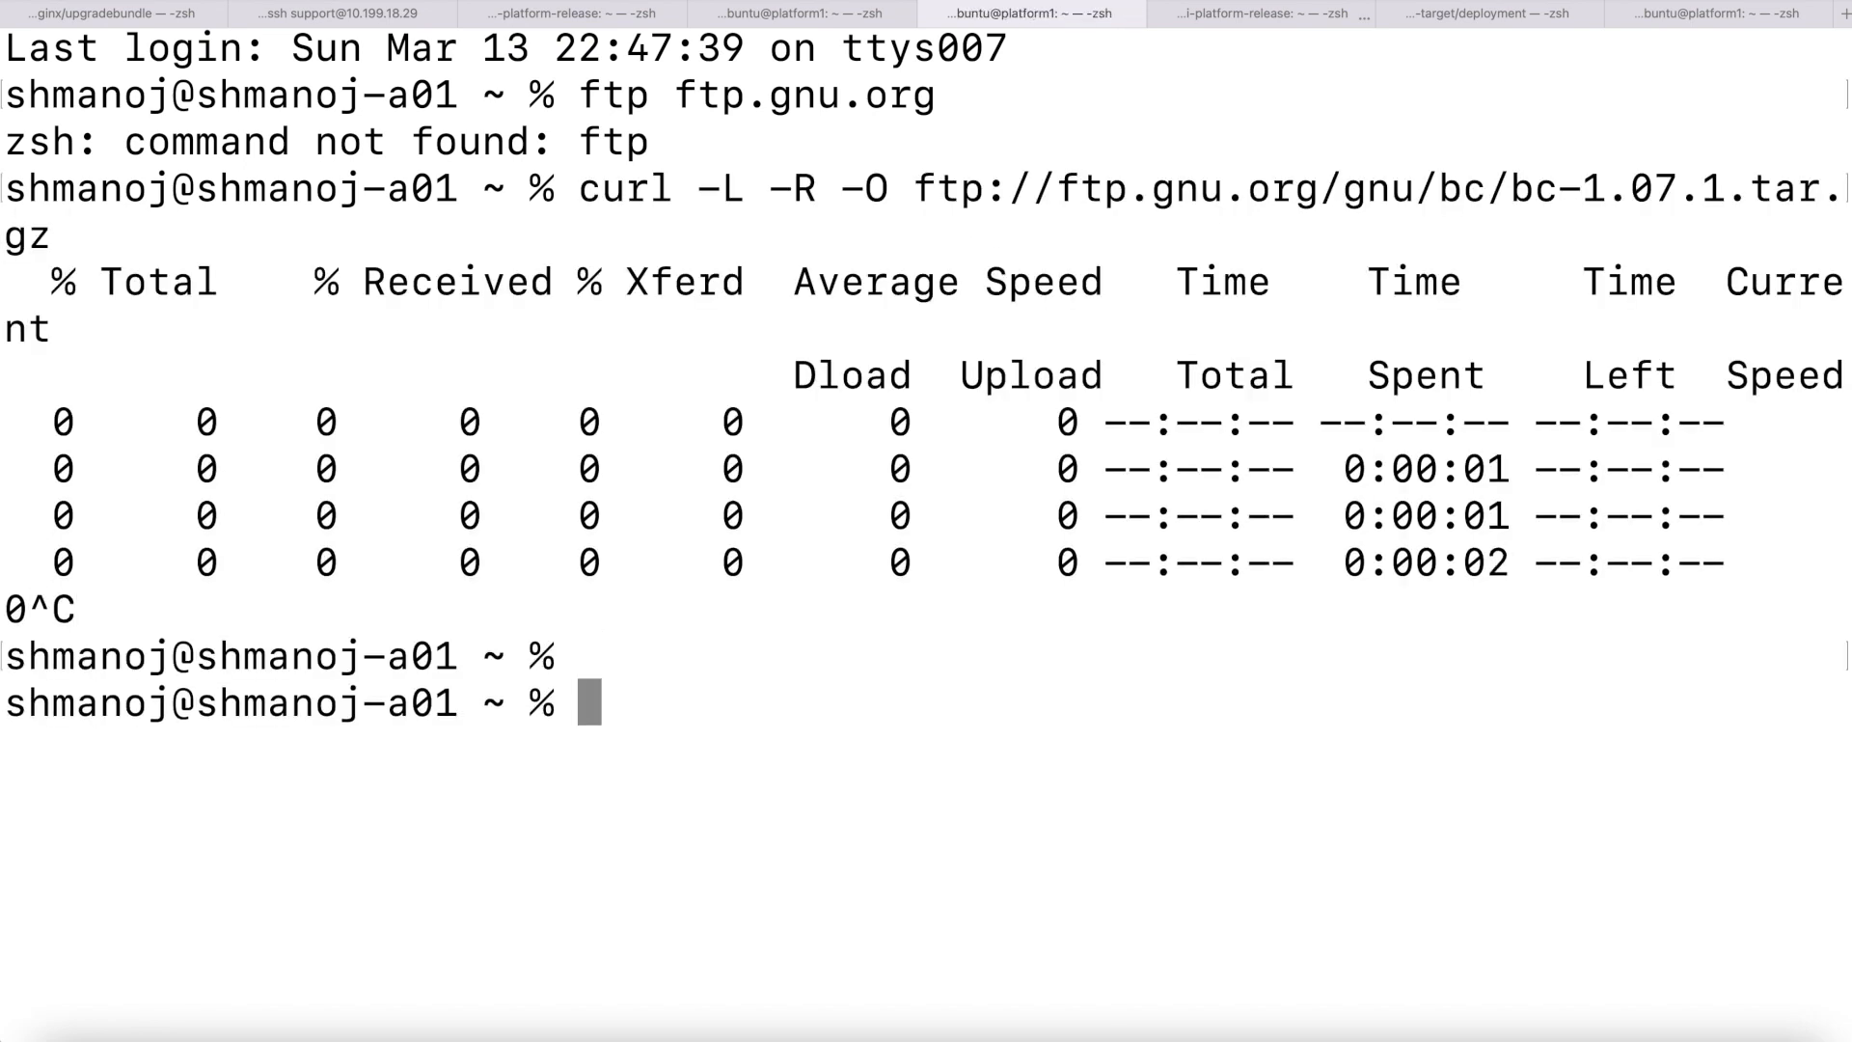
pyautogui.moveTo(1341, 444)
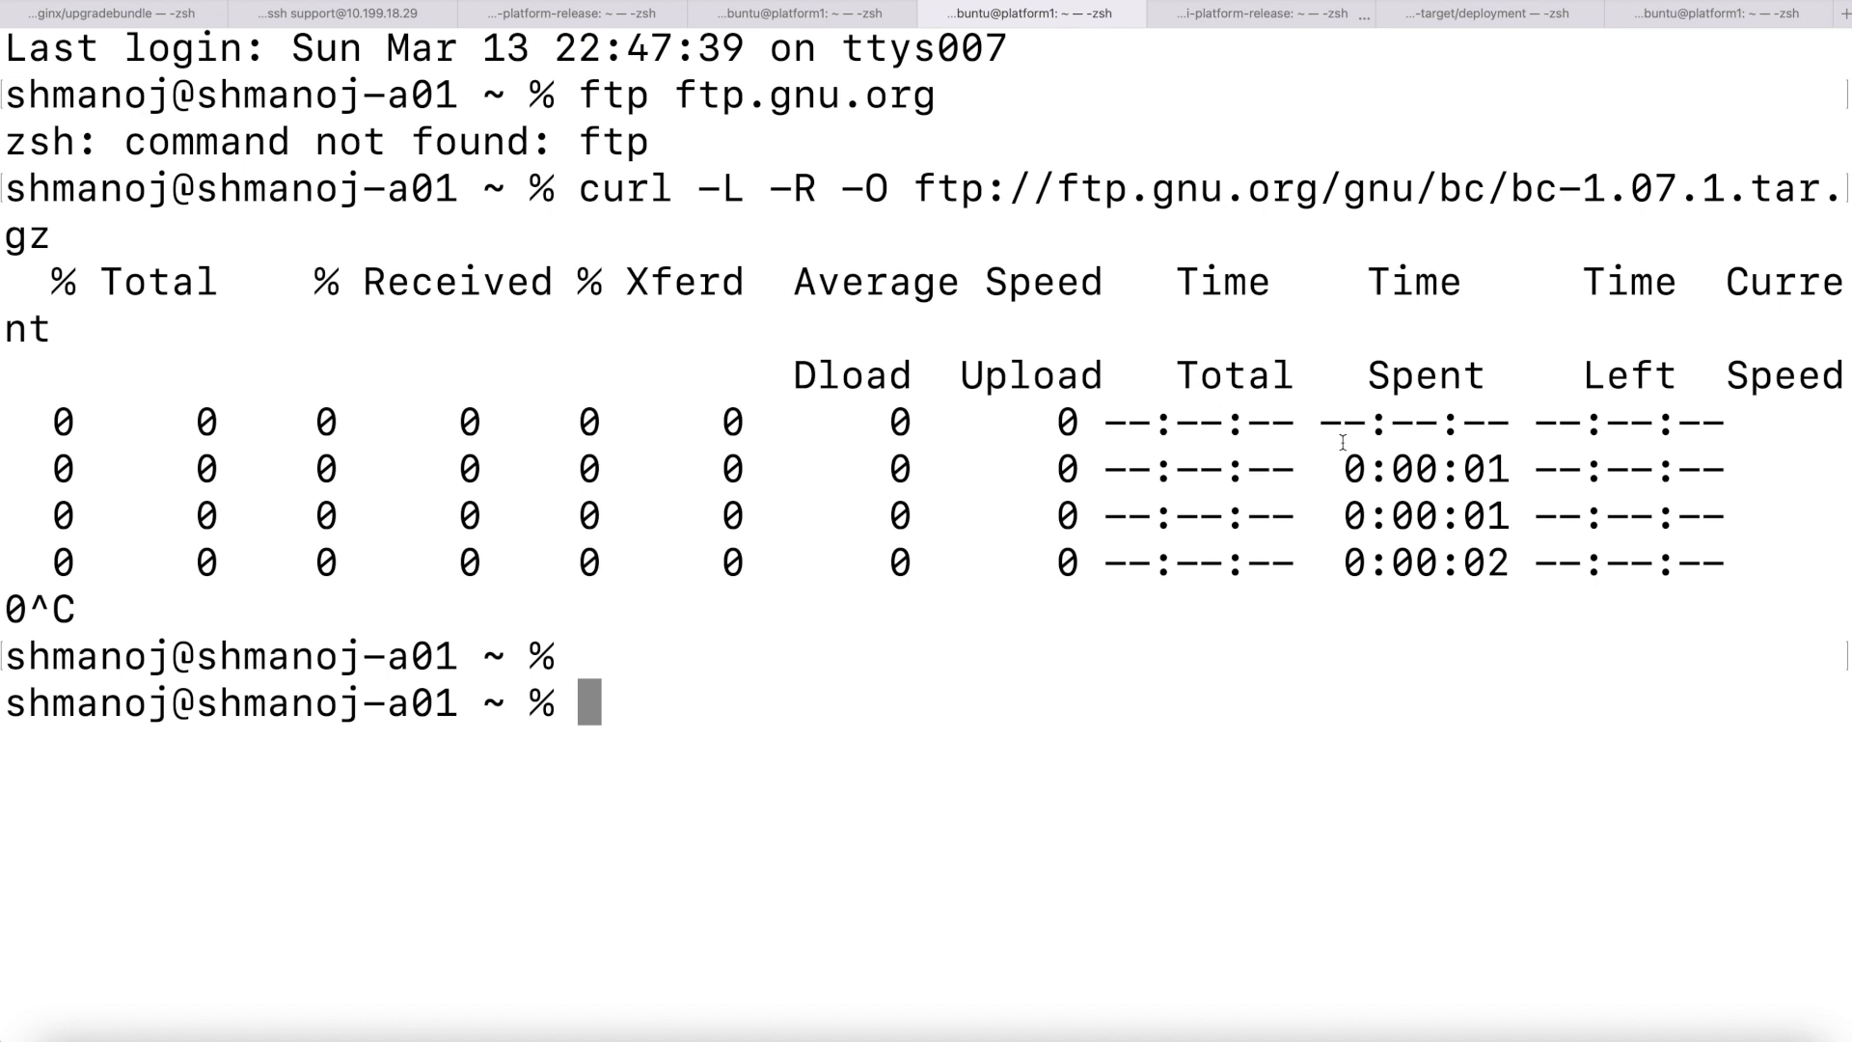
pyautogui.moveTo(575, 199)
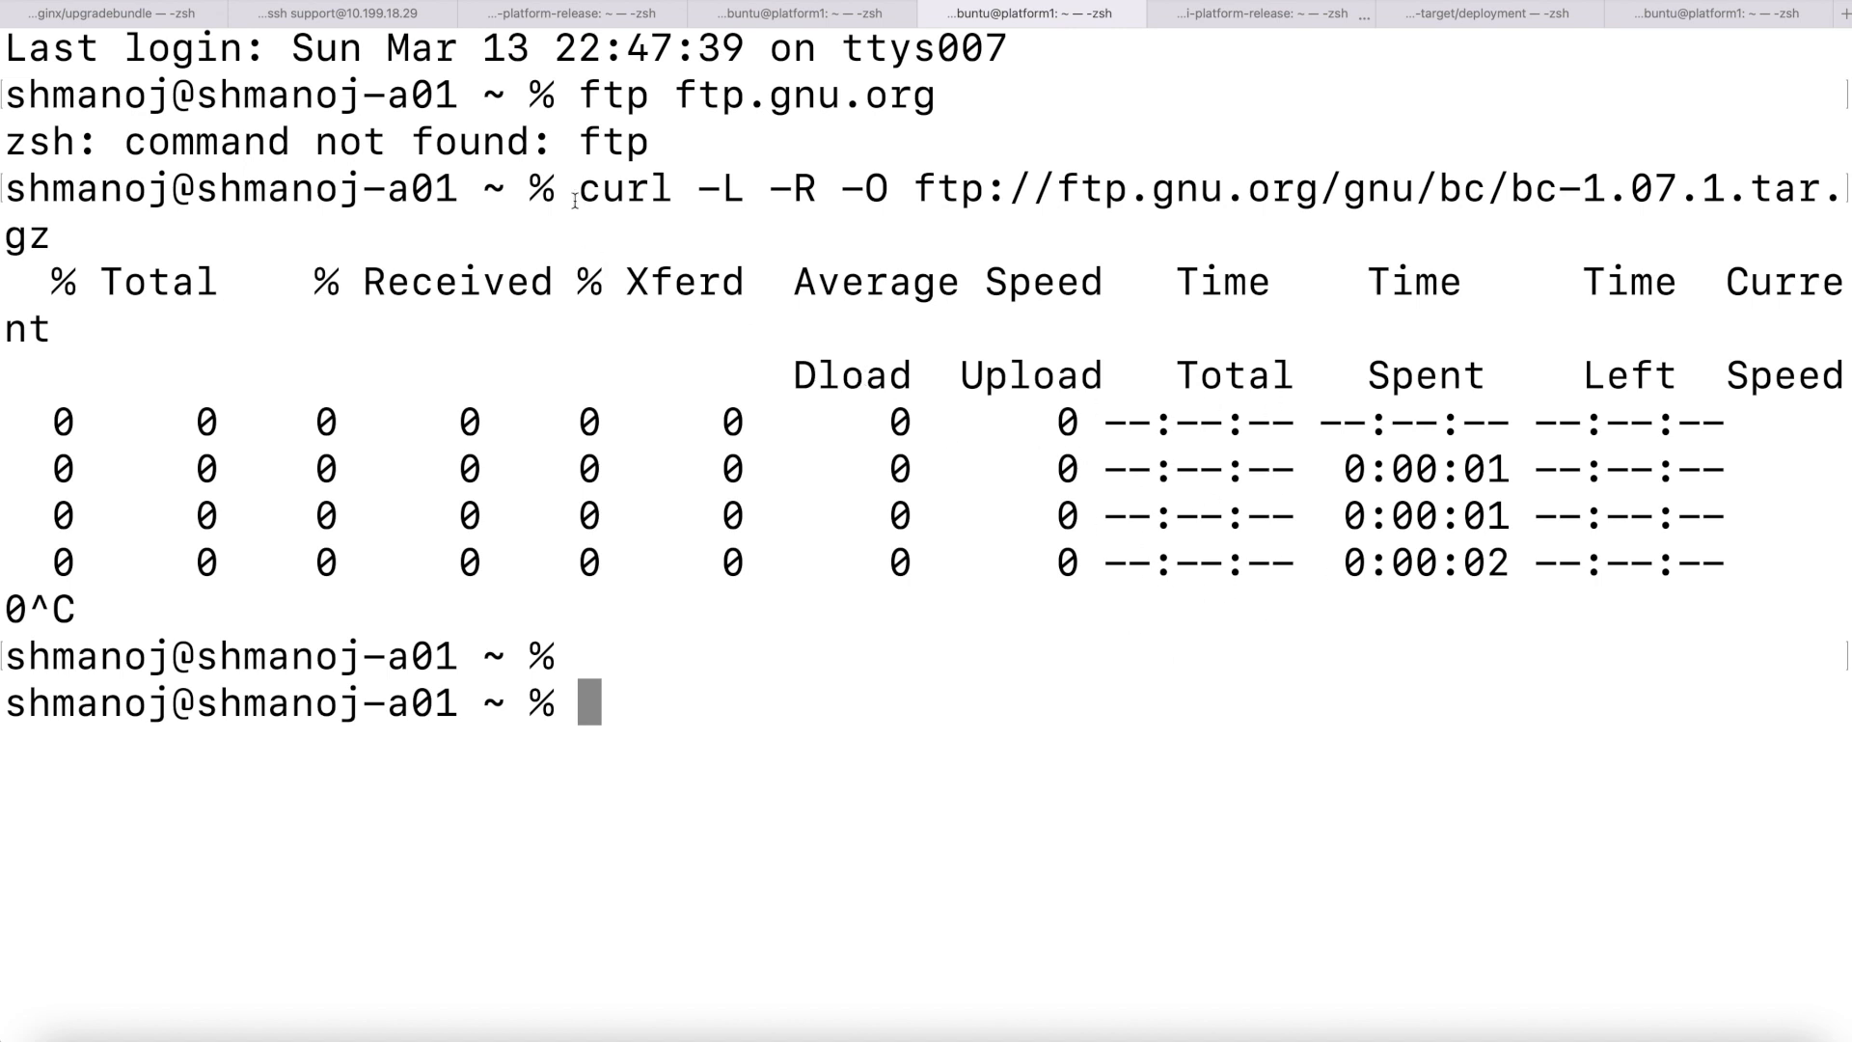
pyautogui.write('cl')
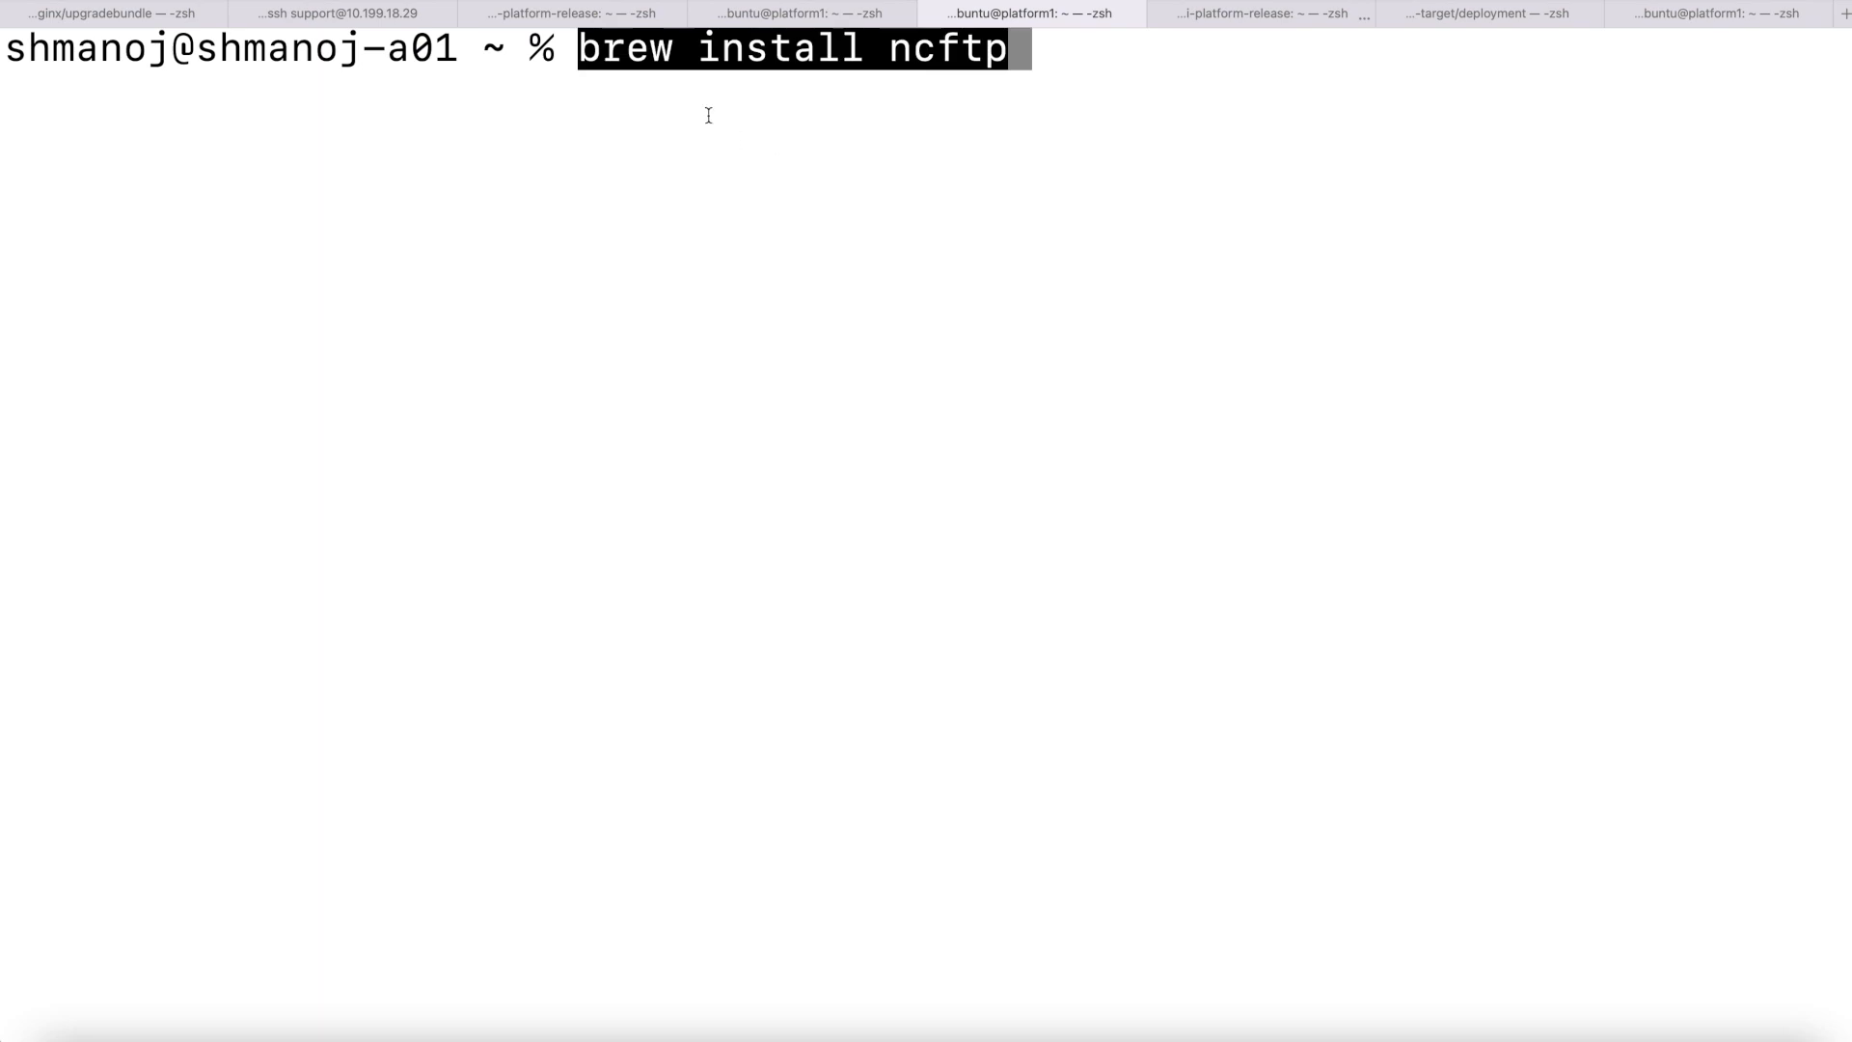
pyautogui.moveTo(903, 62)
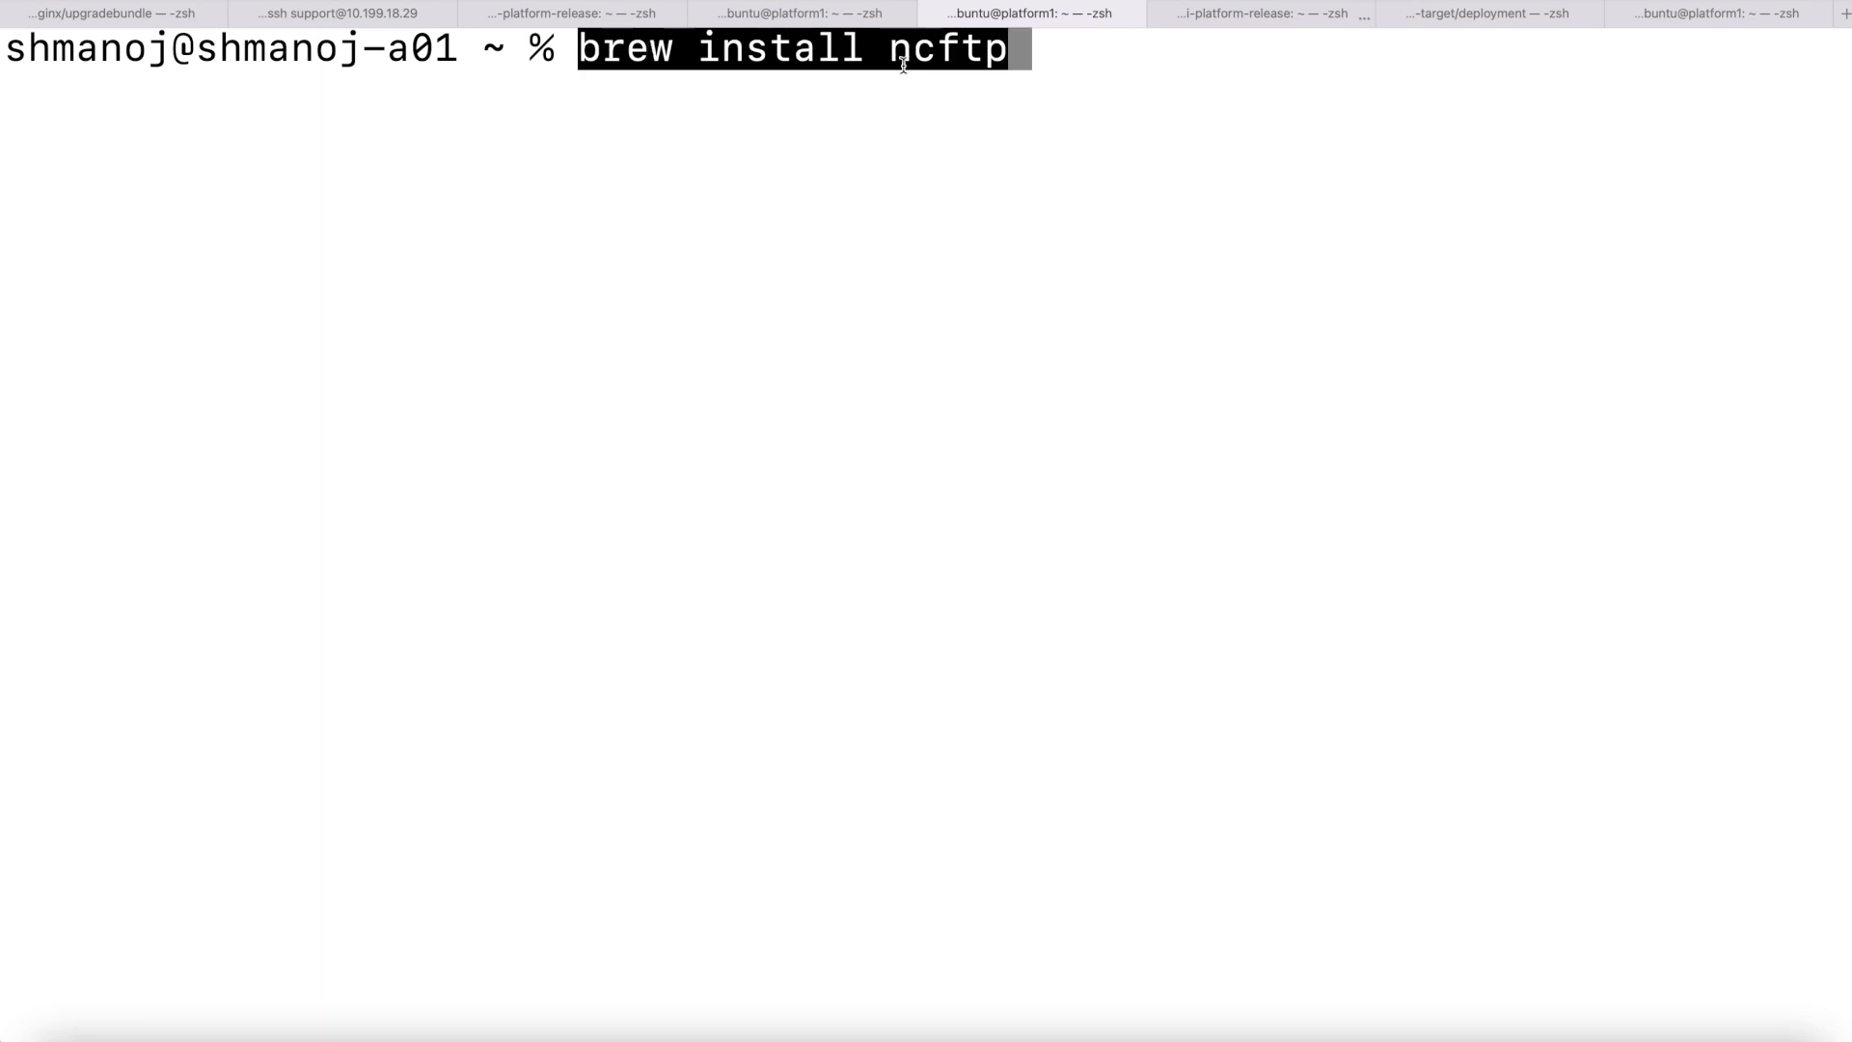
# Run 'brew install ncftp' for ncftp 3.2.6, then enter ncftp ftp.gnu.org.
pyautogui.press('Return')
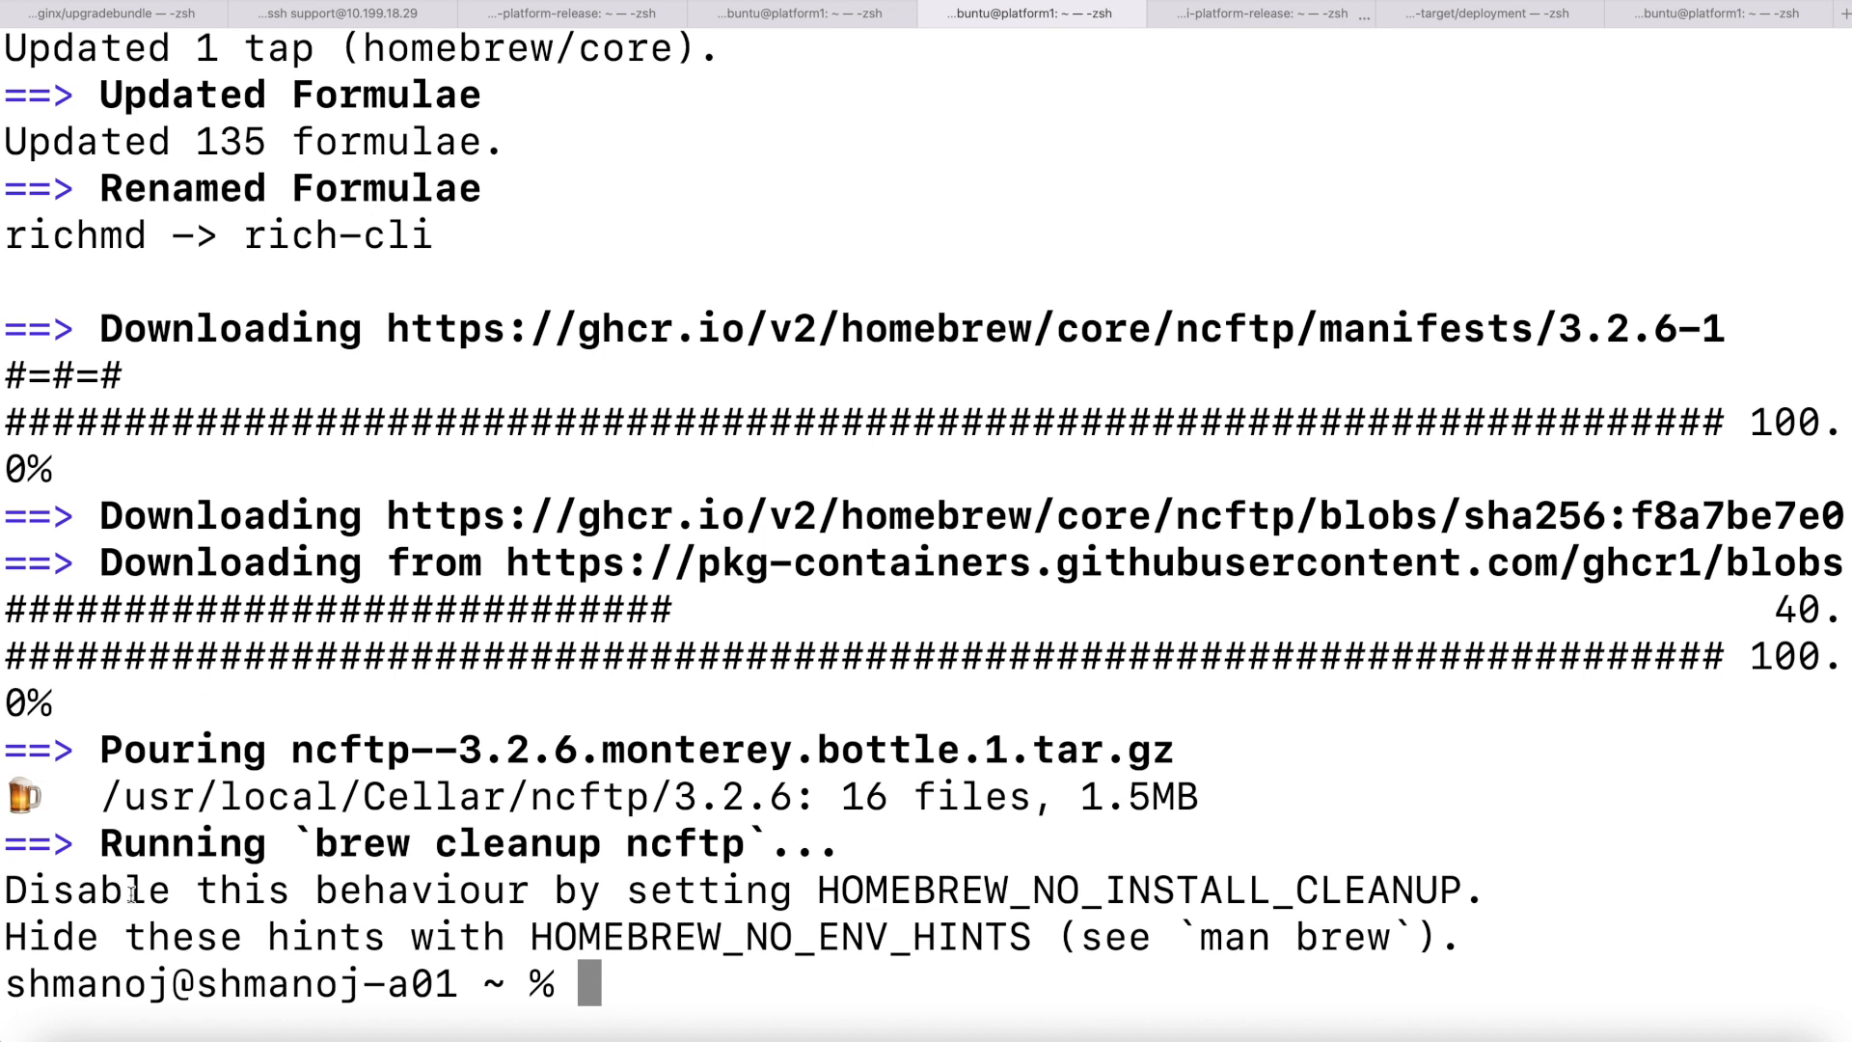
pyautogui.moveTo(1013, 635)
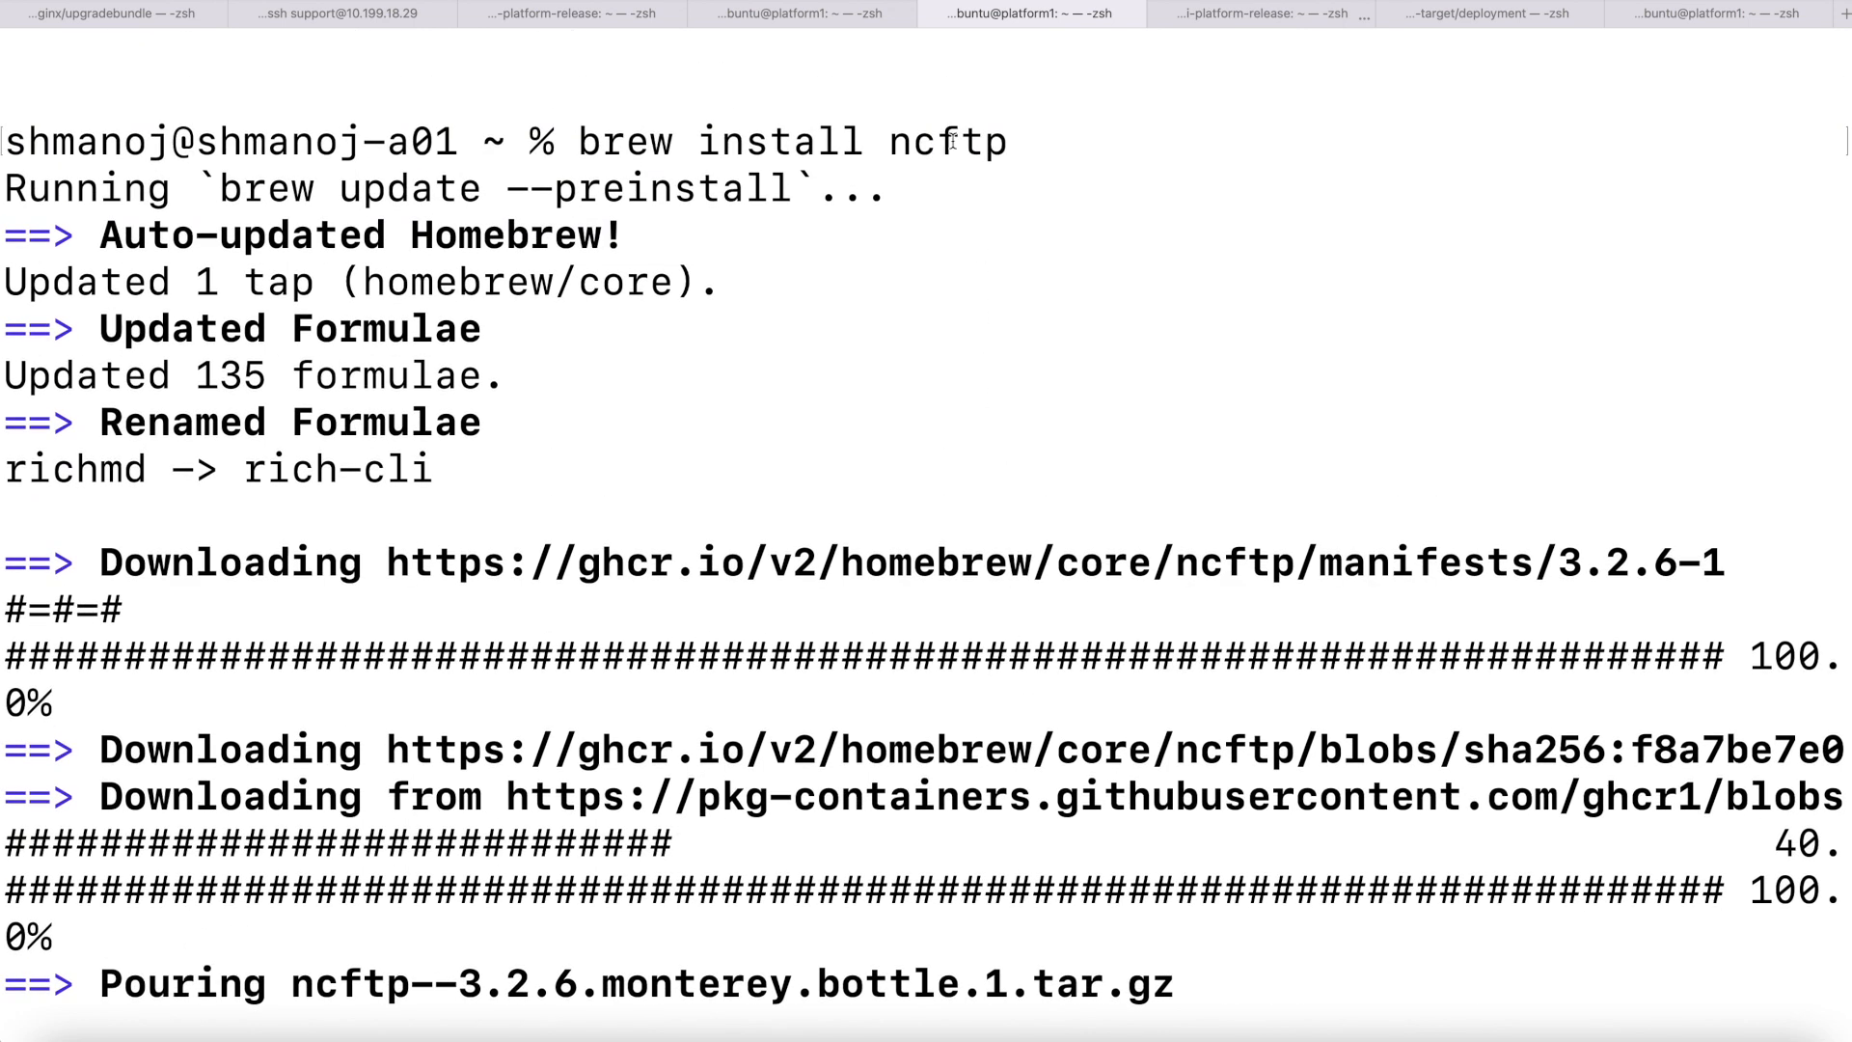
pyautogui.doubleClick(971, 141)
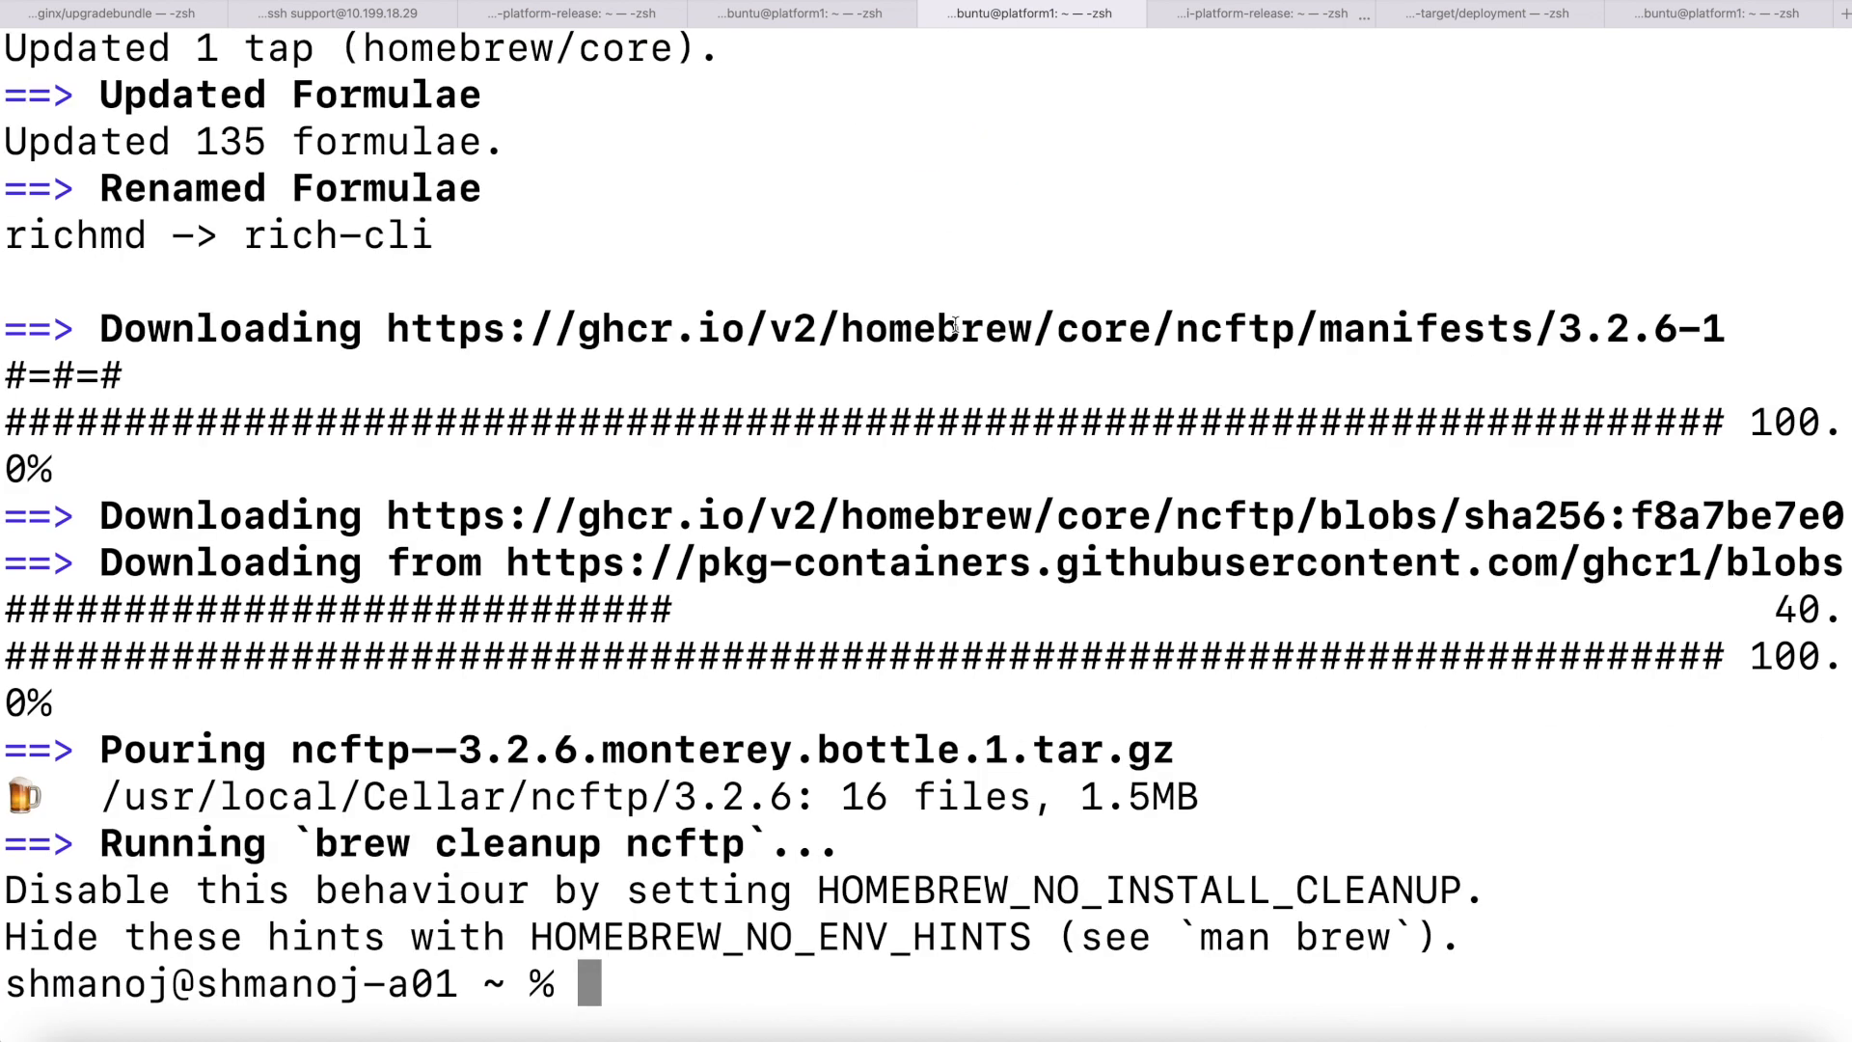
pyautogui.write('ftp ftp.gnu.org')
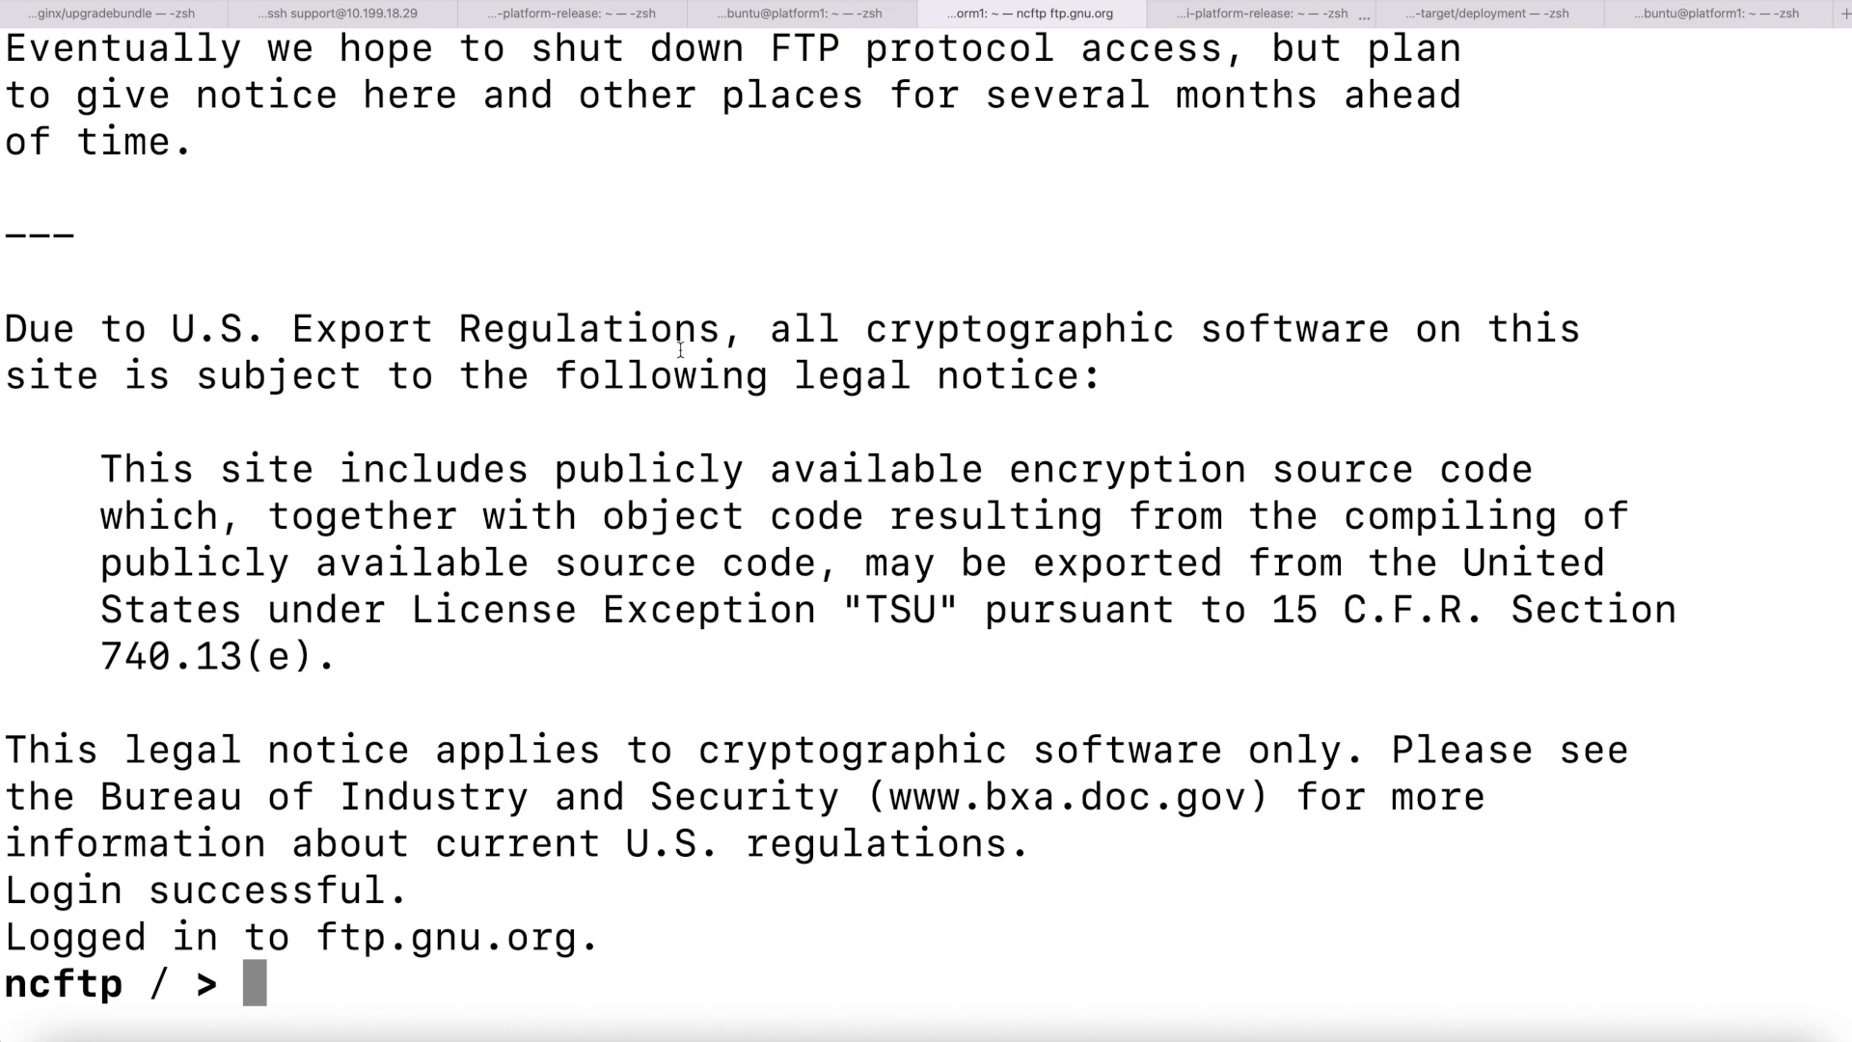
pyautogui.moveTo(567, 199)
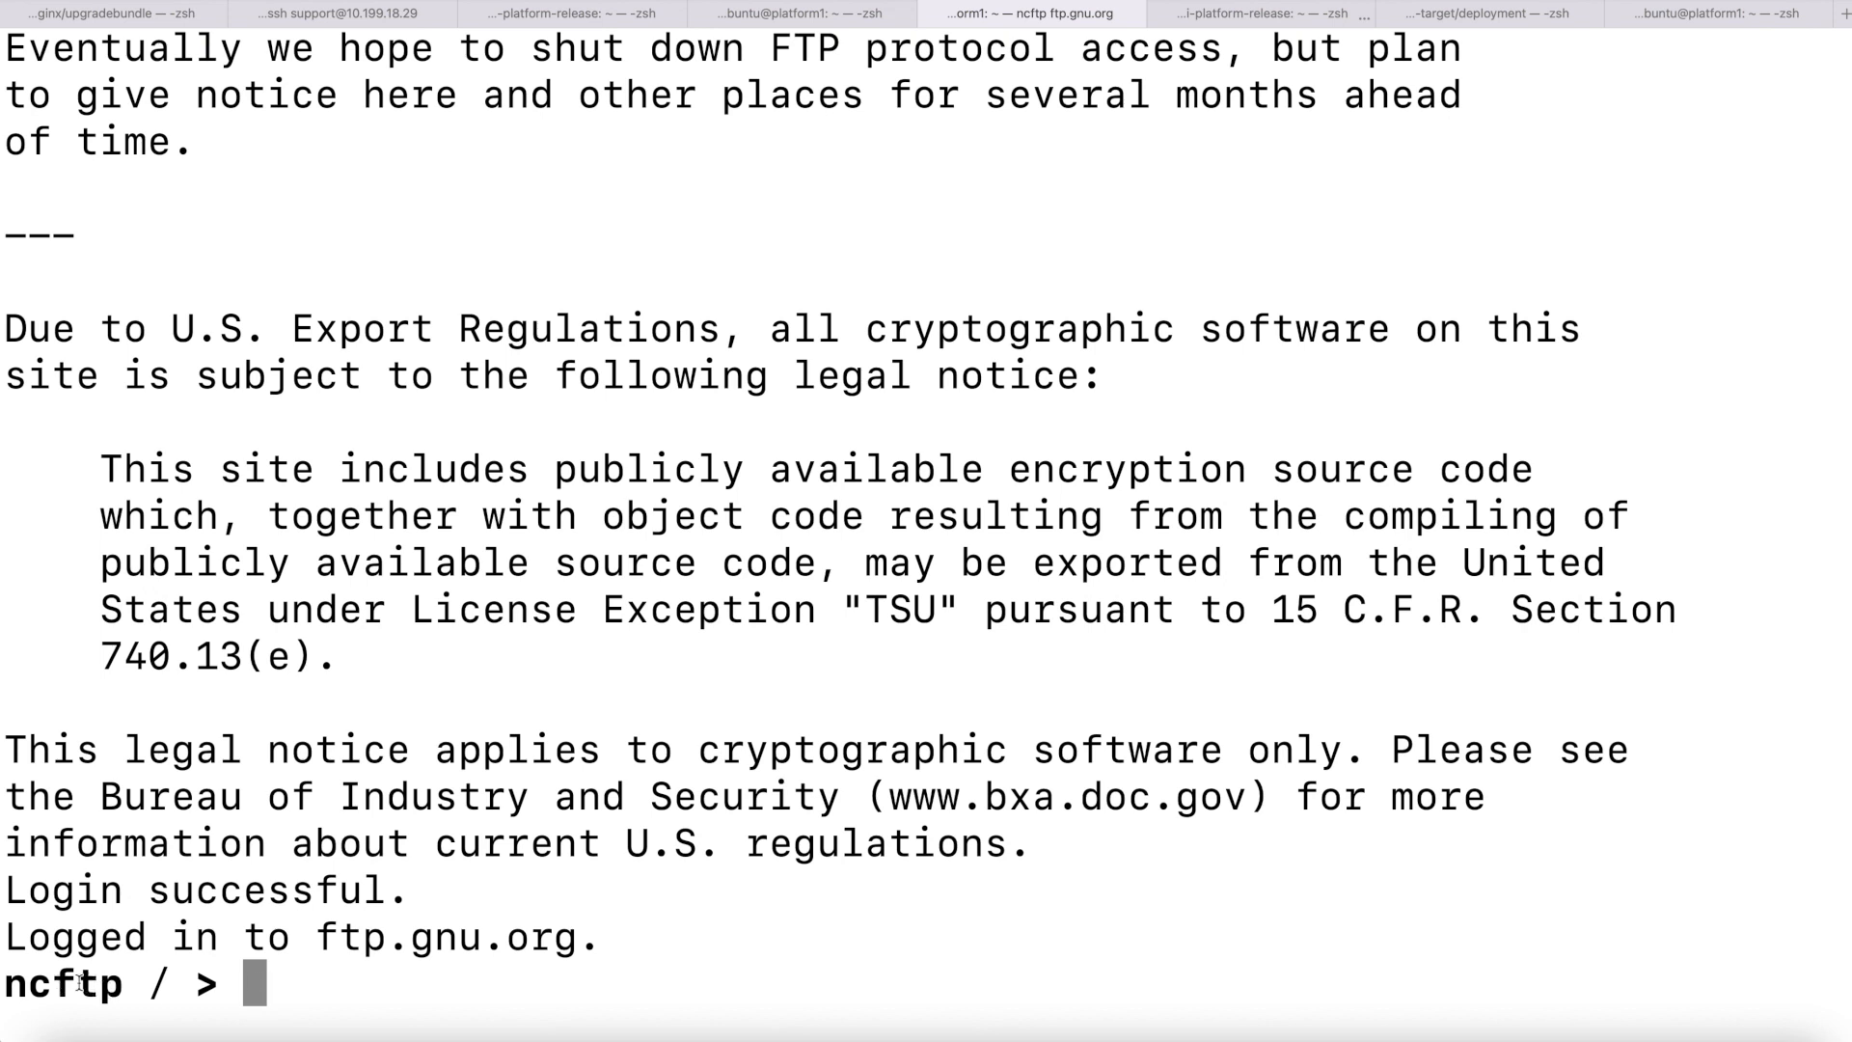
# Highlight the ncftp name at the logged-in ftp.gnu.org prompt.
pyautogui.doubleClick(66, 984)
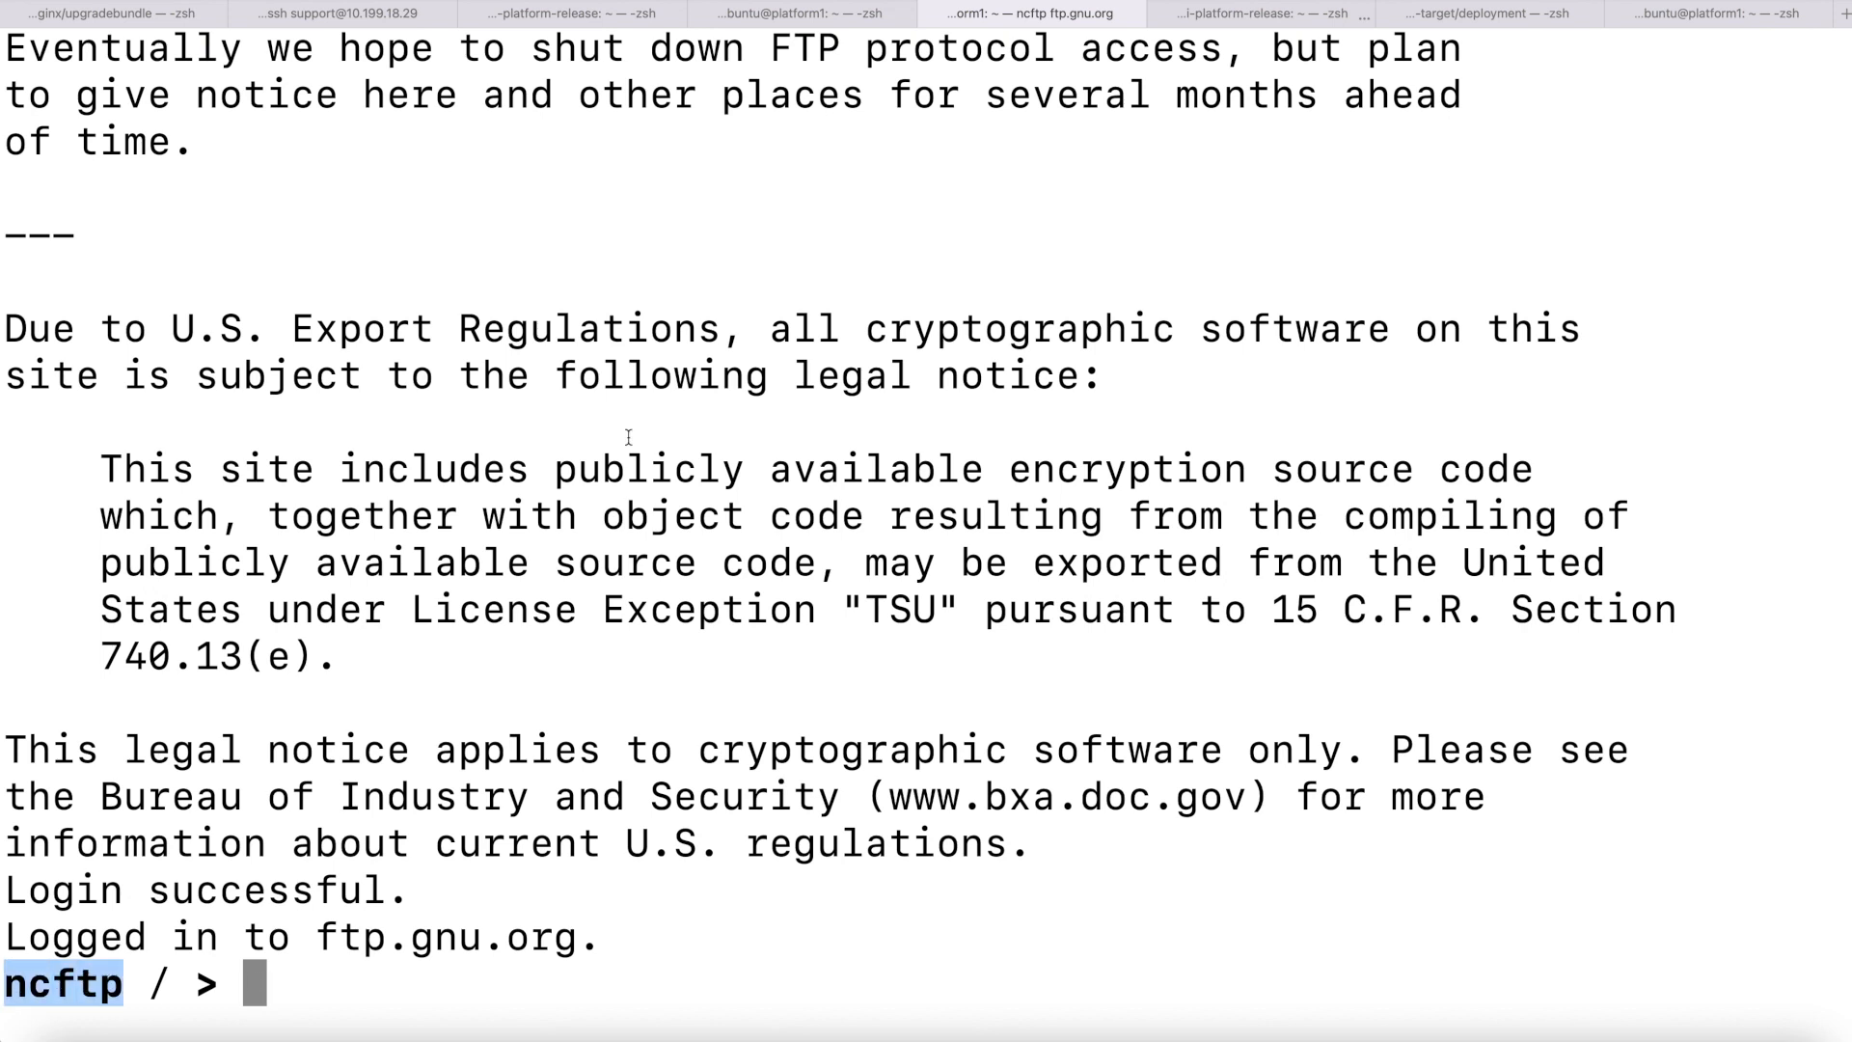